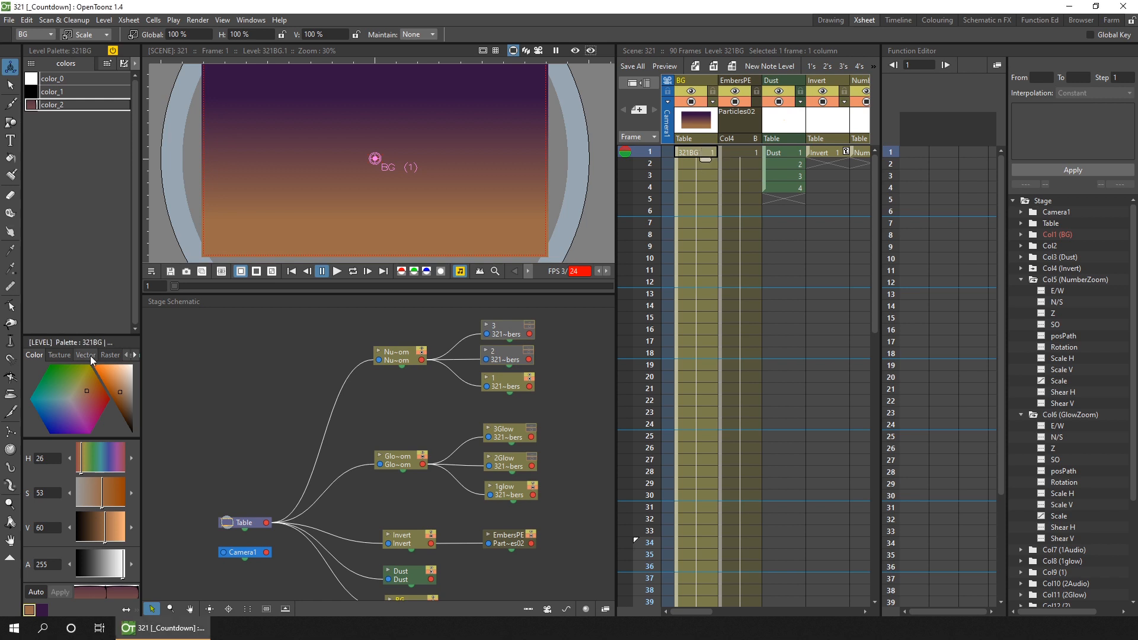
- Switch the node graph from the stage view to the FX Schematic
{"action": "left_click", "coordinate": [85, 355]}
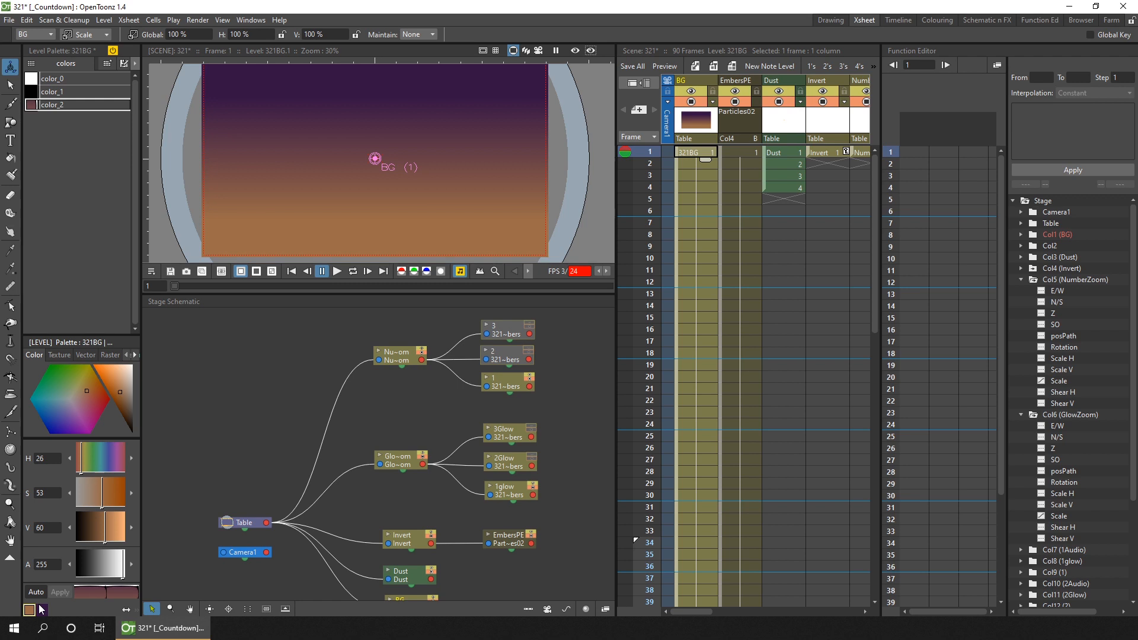
{"action": "mouse_move", "coordinate": [759, 164]}
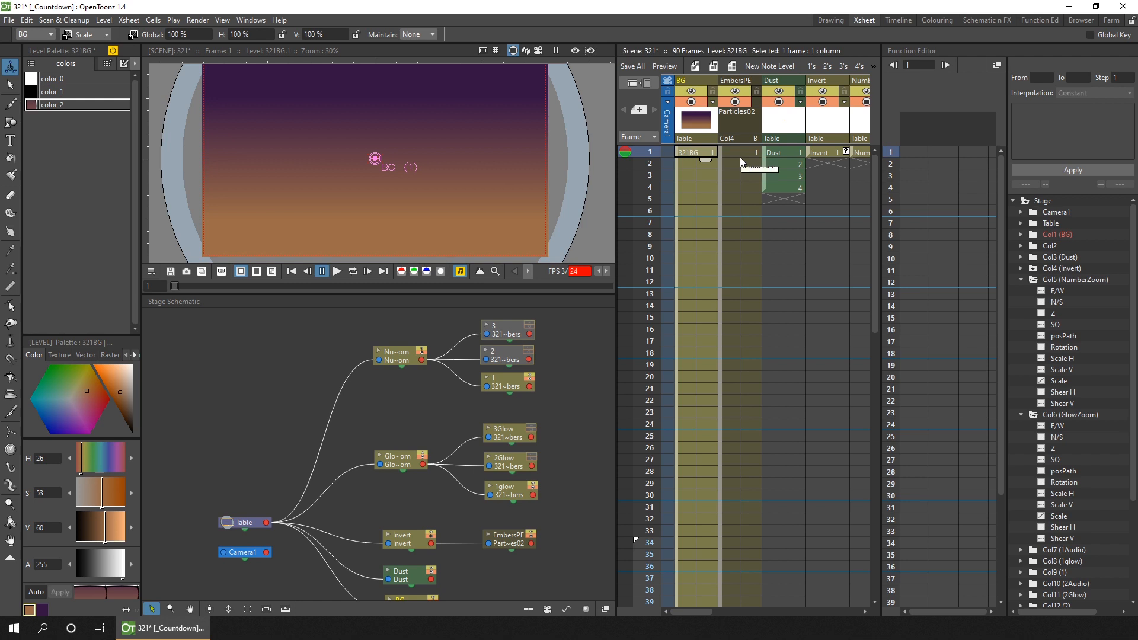
{"action": "mouse_move", "coordinate": [757, 164]}
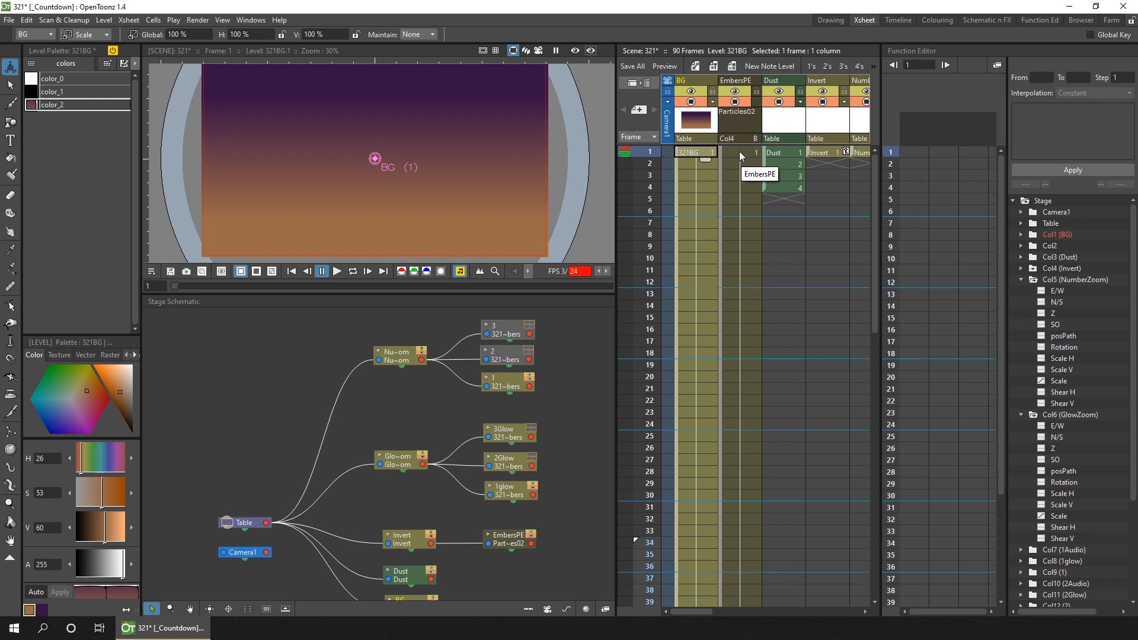
{"action": "left_click", "coordinate": [730, 152]}
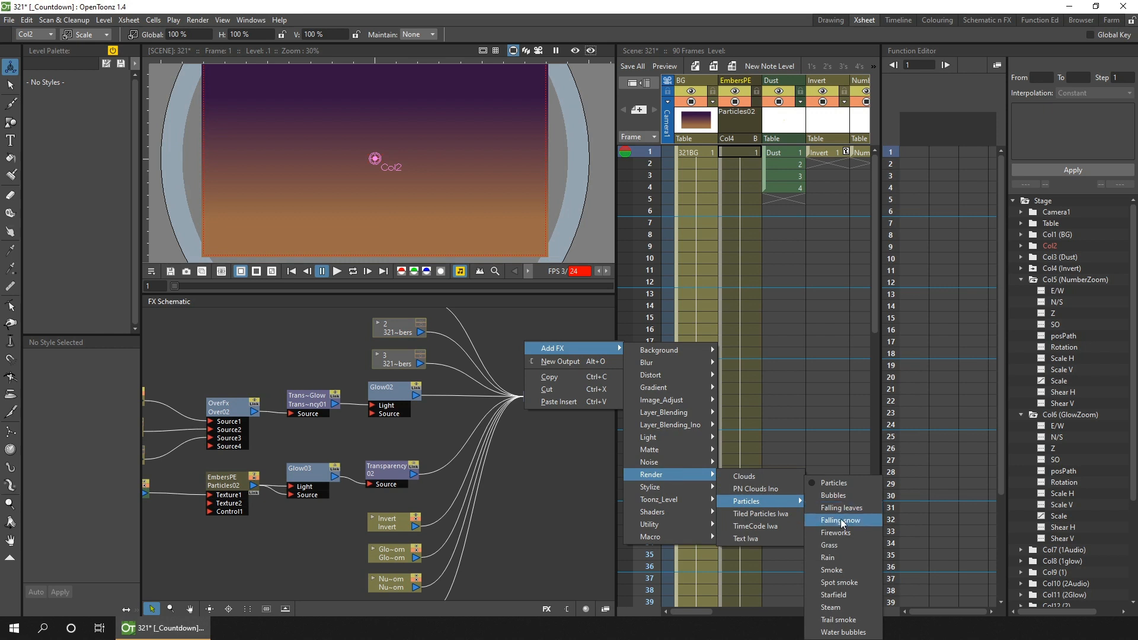
{"action": "mouse_move", "coordinate": [862, 521]}
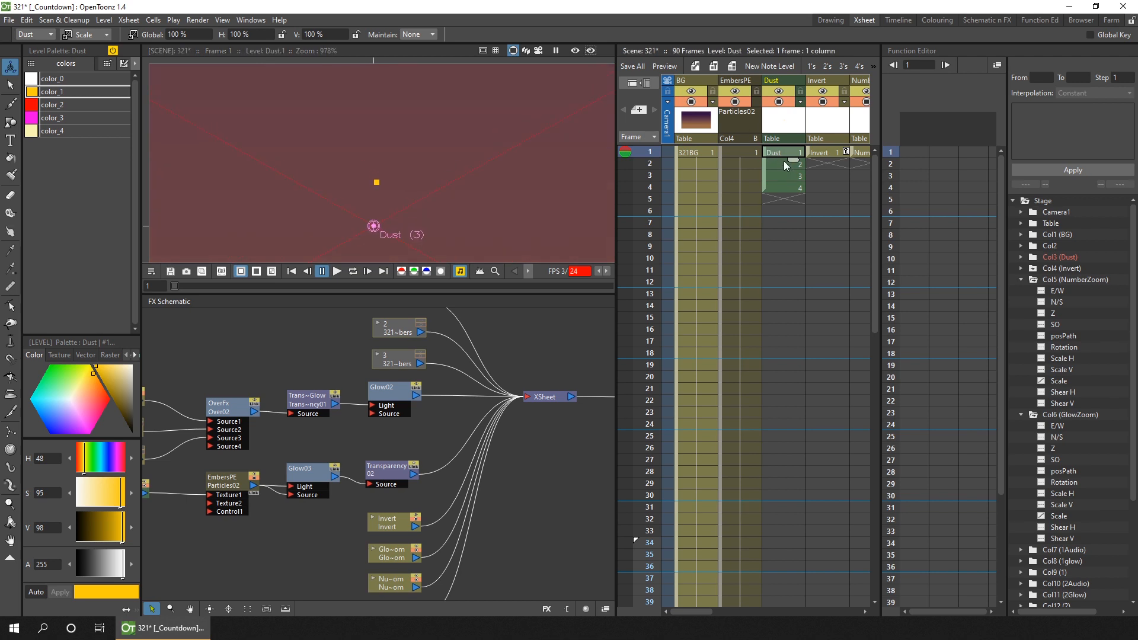
- Show Dust frame 4, then turn on Preview Toggle to see embers over the gradient
{"action": "left_click", "coordinate": [783, 187]}
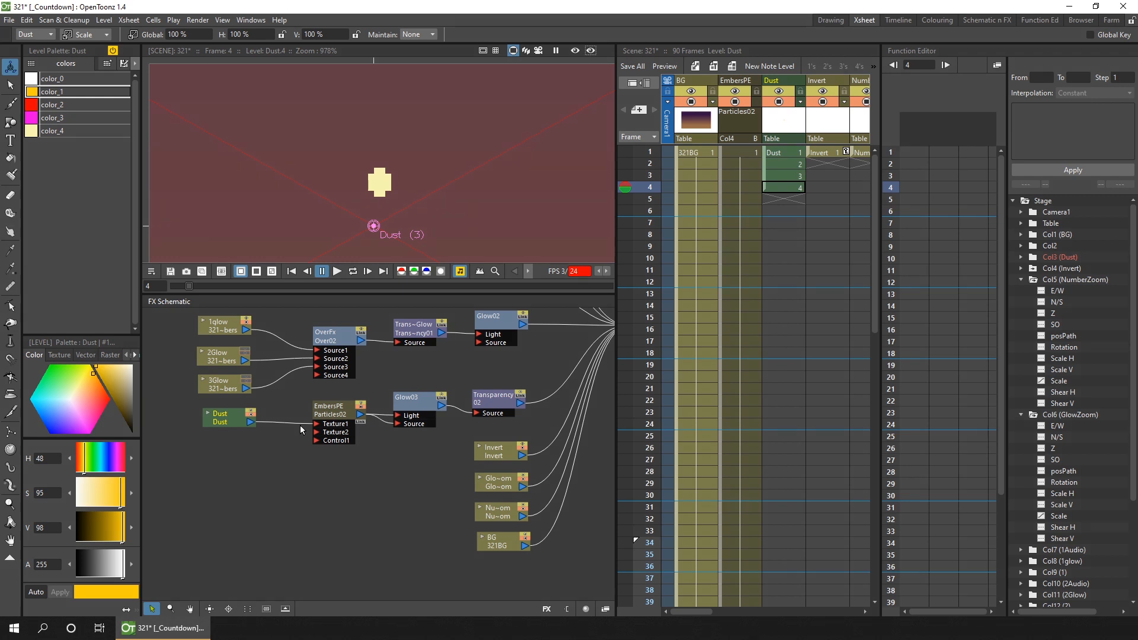
{"action": "mouse_move", "coordinate": [397, 421]}
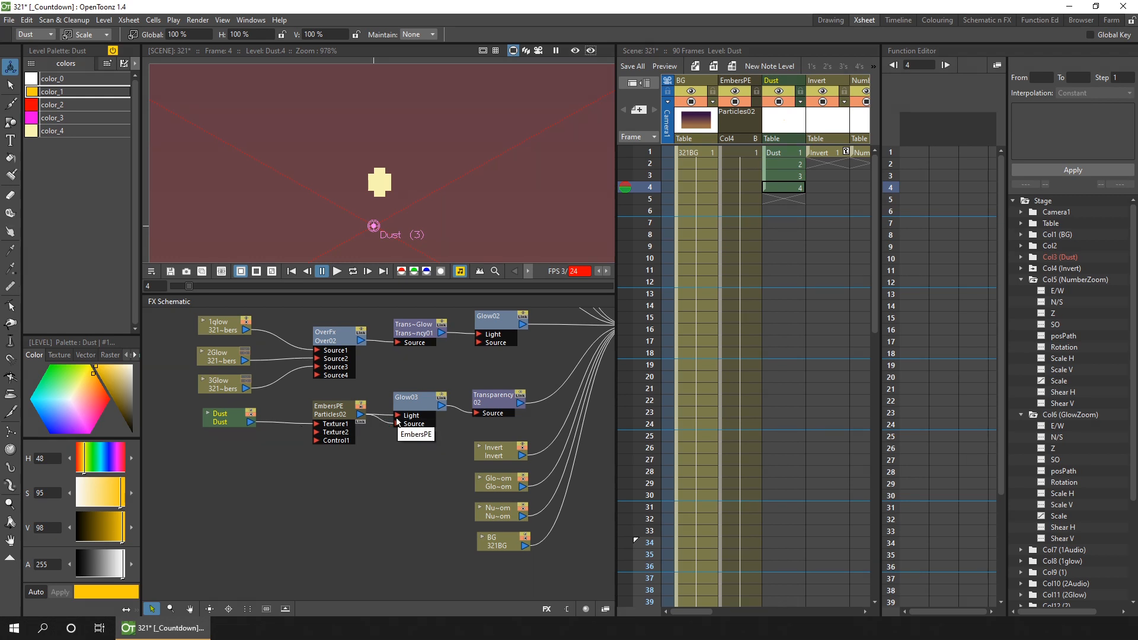
{"action": "mouse_move", "coordinate": [485, 413]}
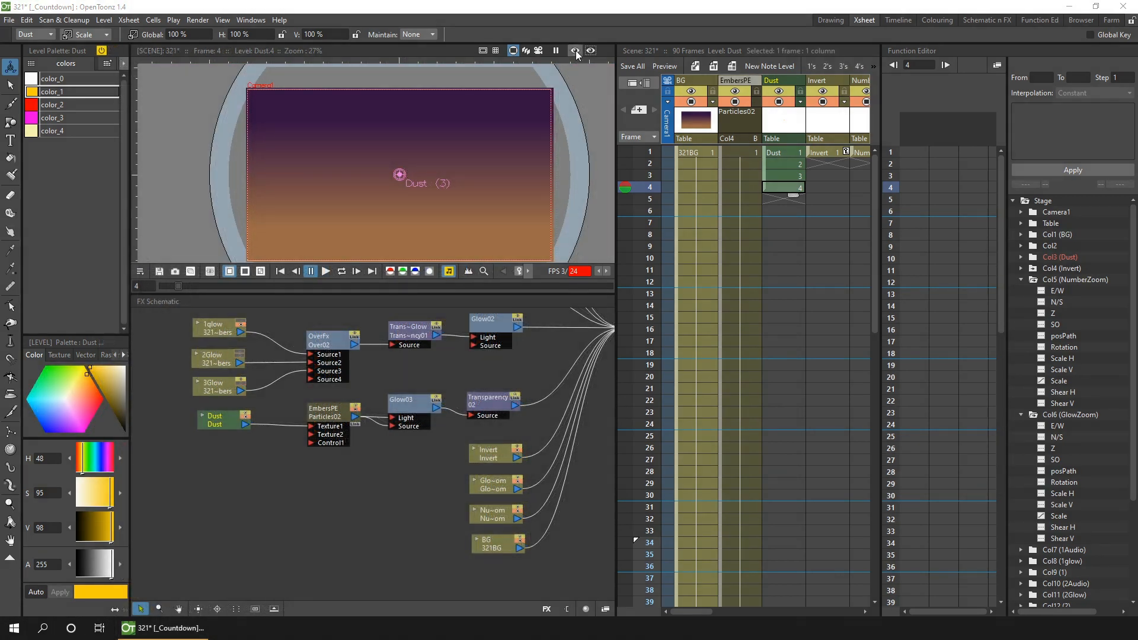
{"action": "left_click", "coordinate": [576, 49]}
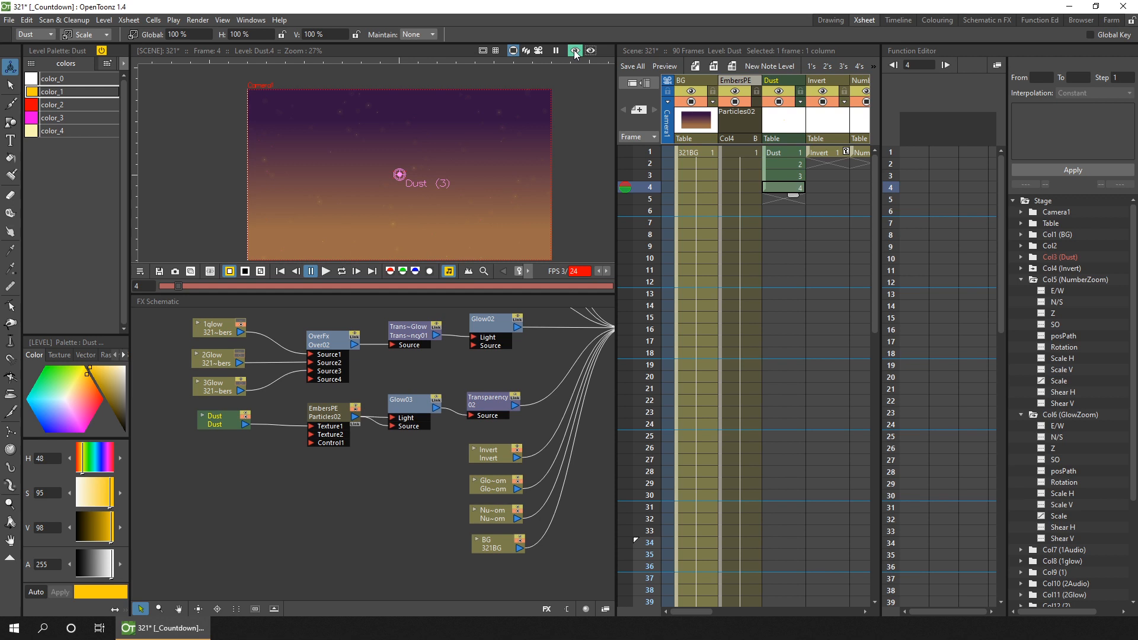
- Open EmbersPE Fx Settings and review the Birth Params, Environment, Animation and Colors tabs
{"action": "double_click", "coordinate": [323, 414]}
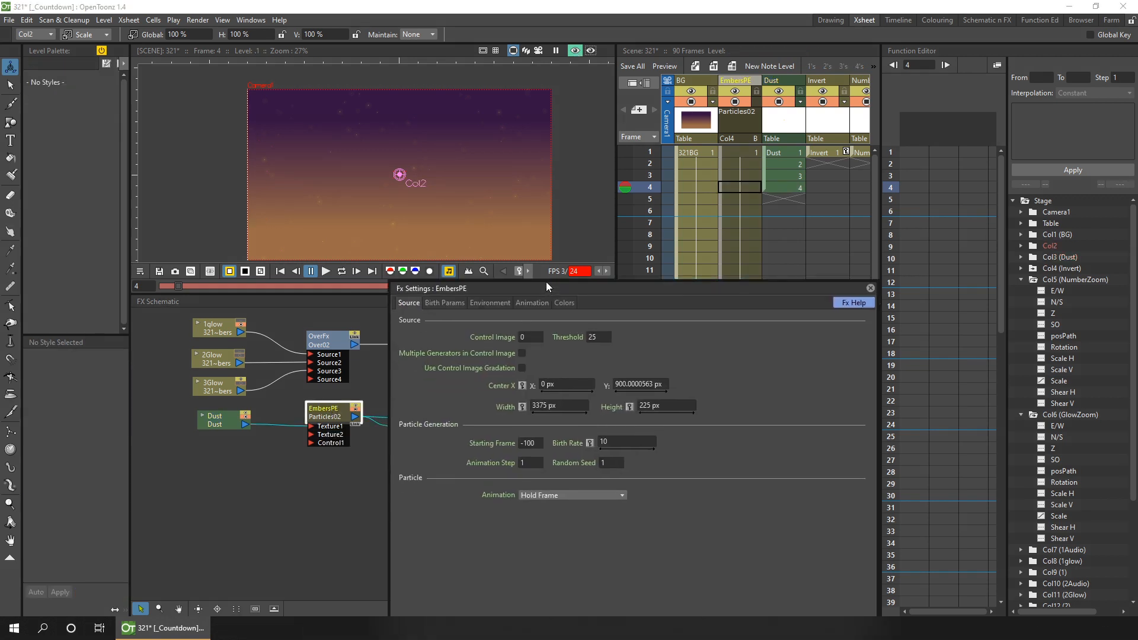
{"action": "left_click_drag", "start_coordinate": [547, 288], "coordinate": [573, 101]}
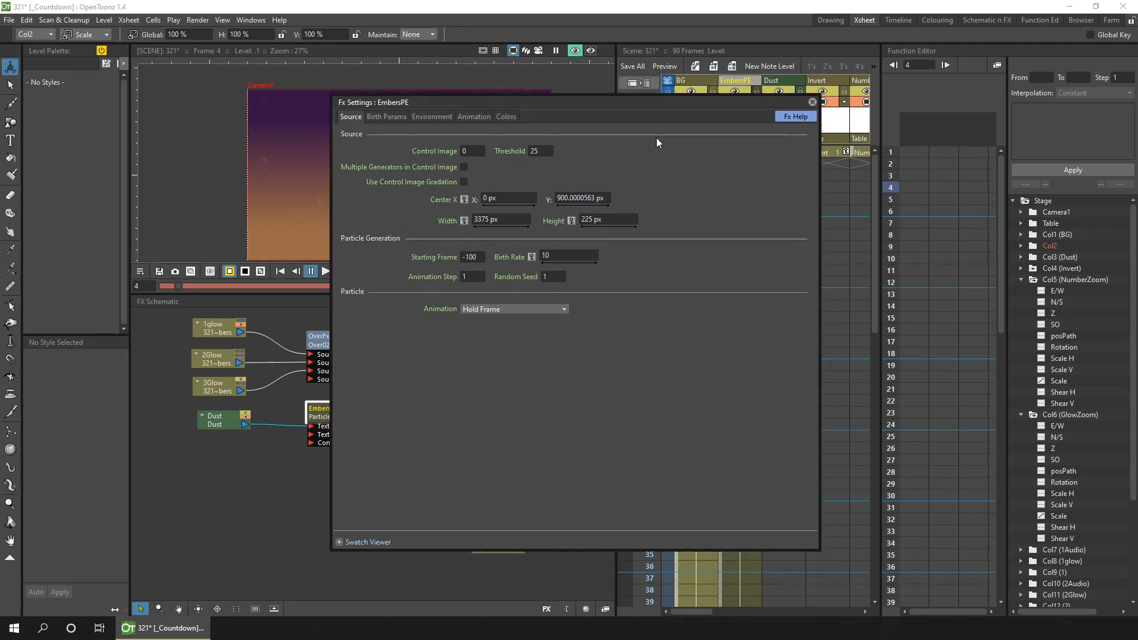
{"action": "left_click", "coordinate": [386, 117]}
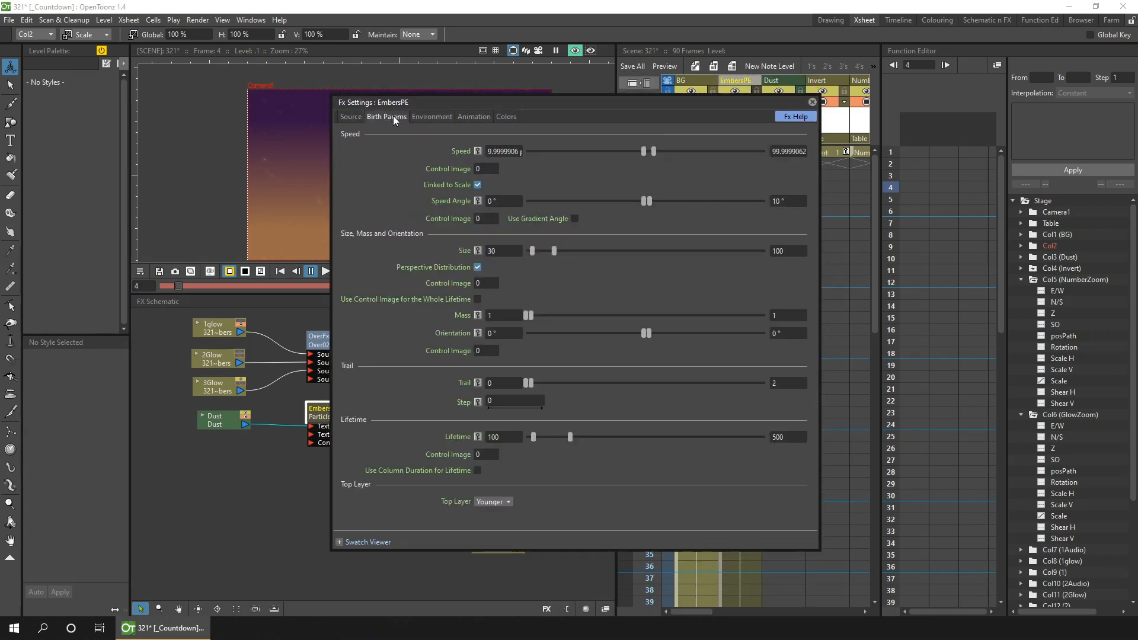
{"action": "left_click", "coordinate": [431, 117]}
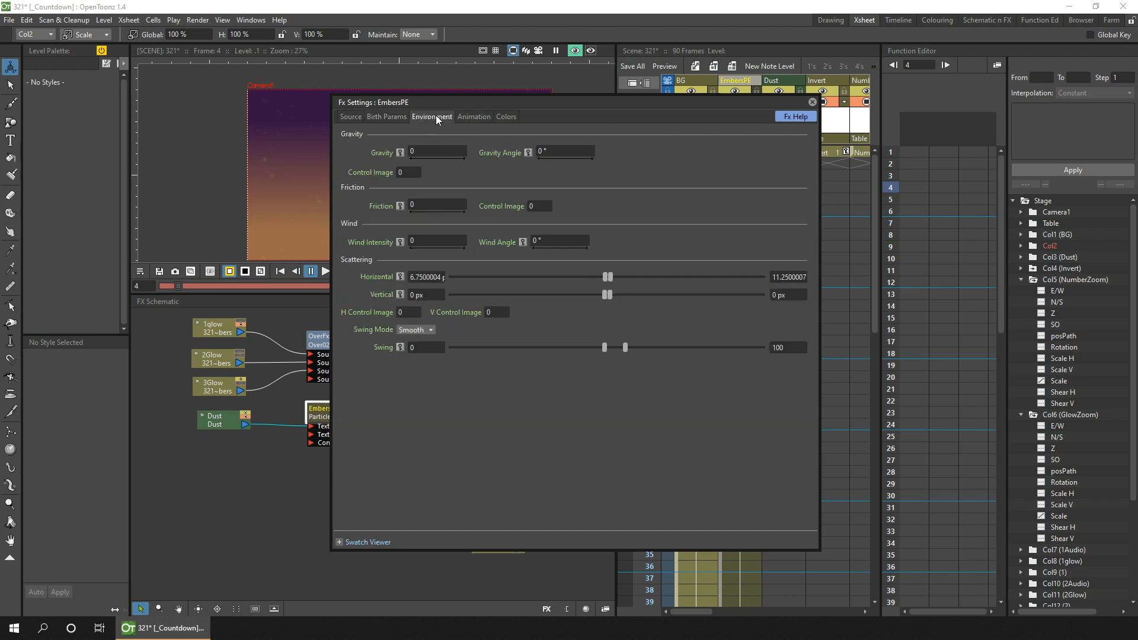
{"action": "mouse_move", "coordinate": [473, 121]}
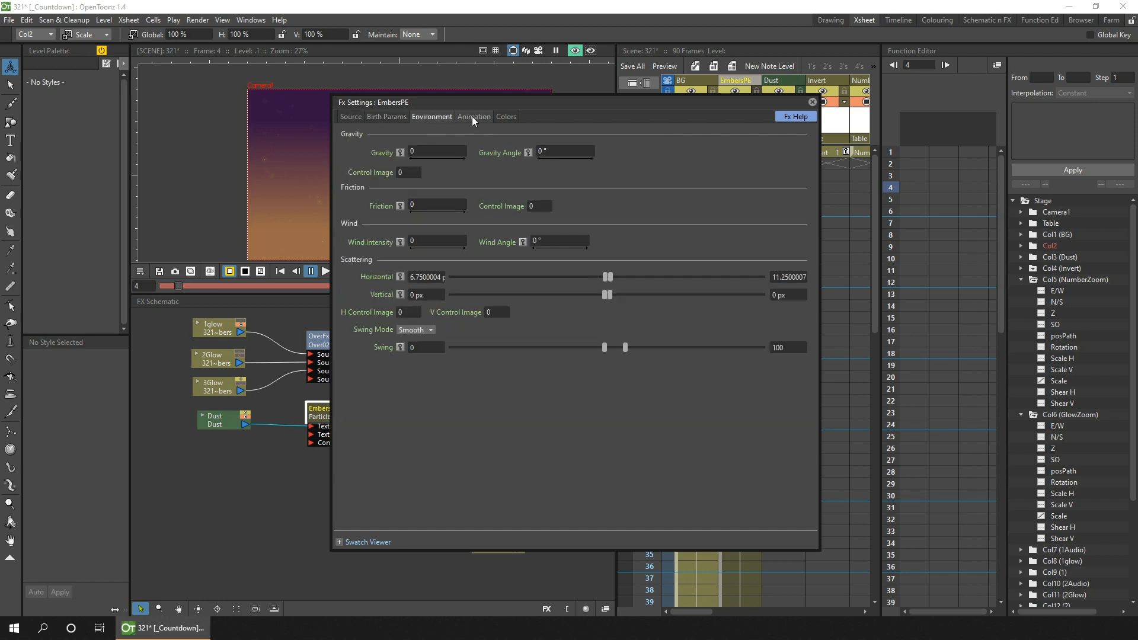
{"action": "left_click", "coordinate": [473, 116]}
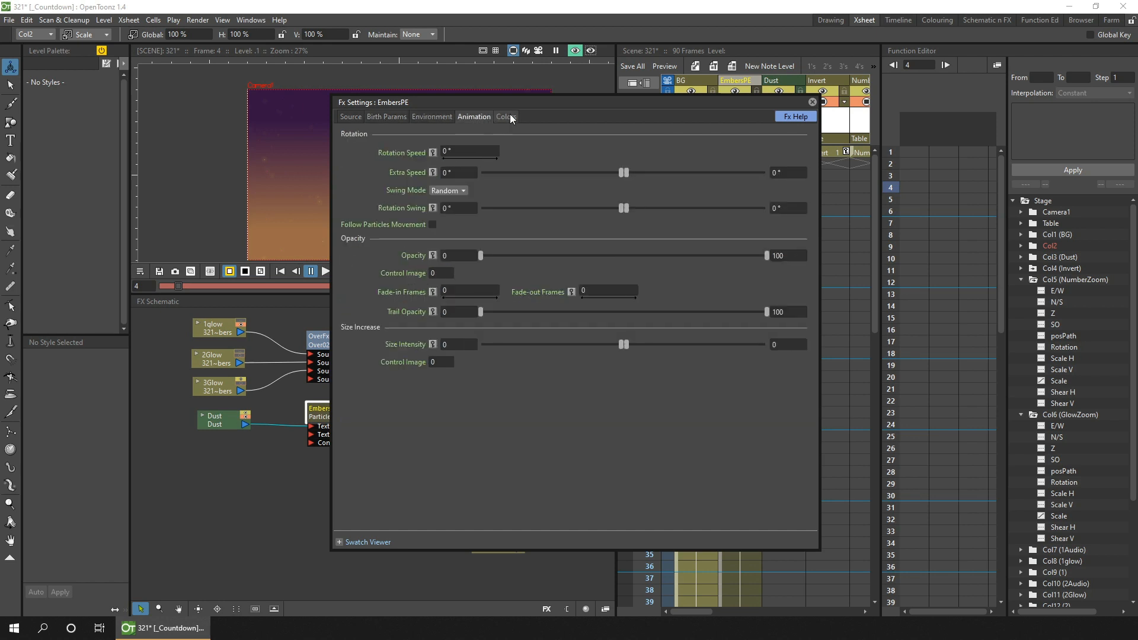
{"action": "left_click", "coordinate": [506, 116]}
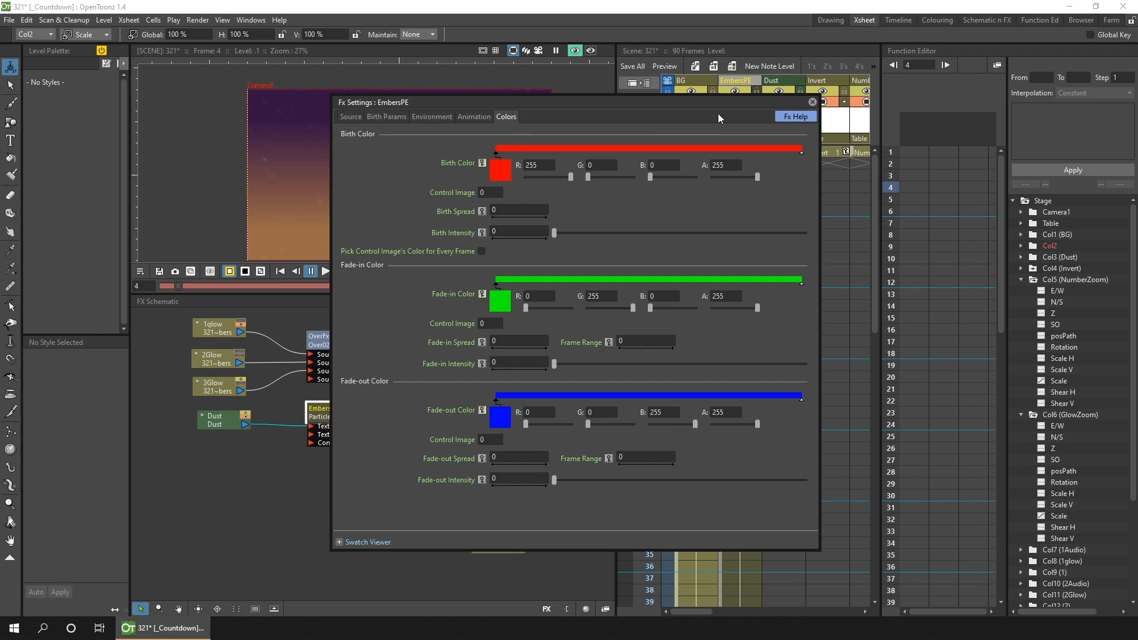
{"action": "mouse_move", "coordinate": [795, 117]}
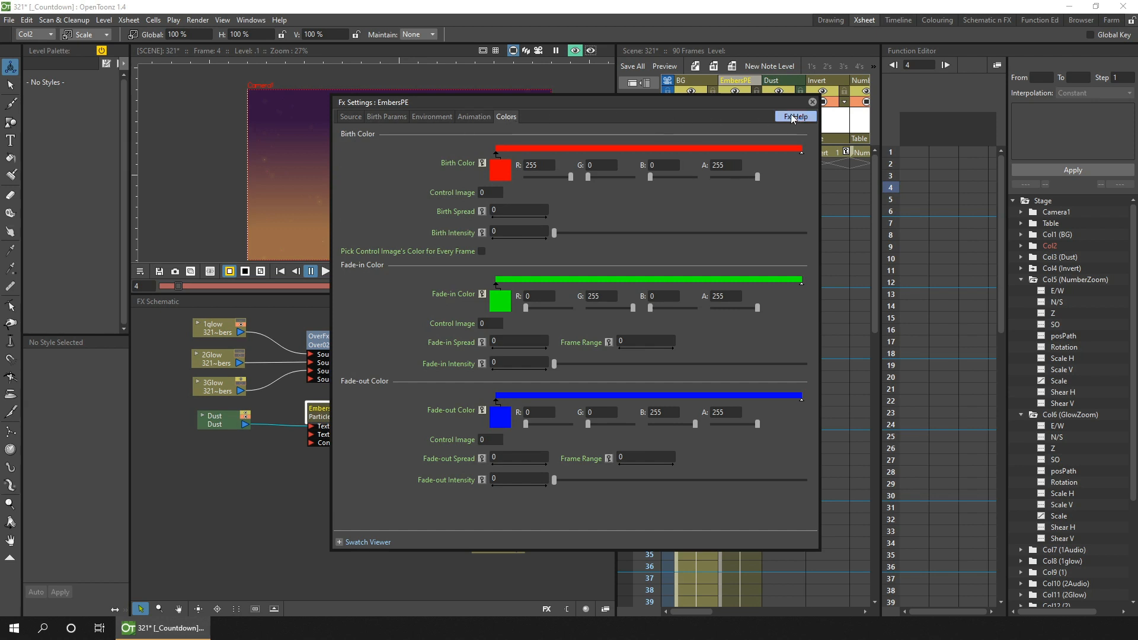
- Bring up the Particles Effect help page and scroll to the Colors parameters
{"action": "left_click", "coordinate": [795, 117]}
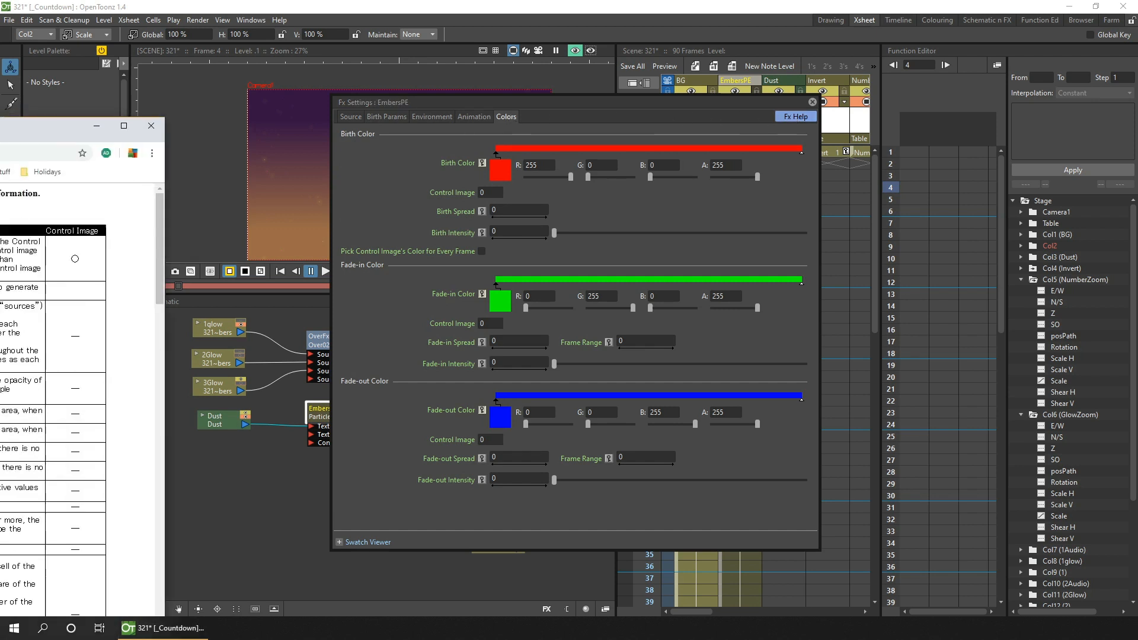
{"action": "left_click", "coordinate": [795, 116]}
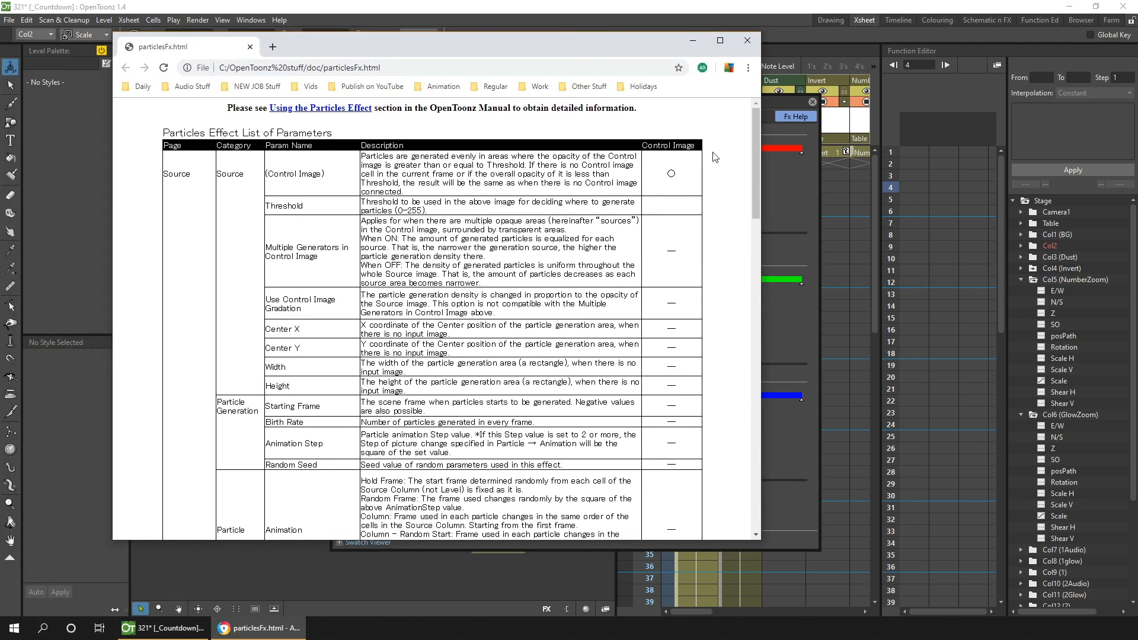
{"action": "scroll", "scroll_direction": "down", "scroll_amount": 3}
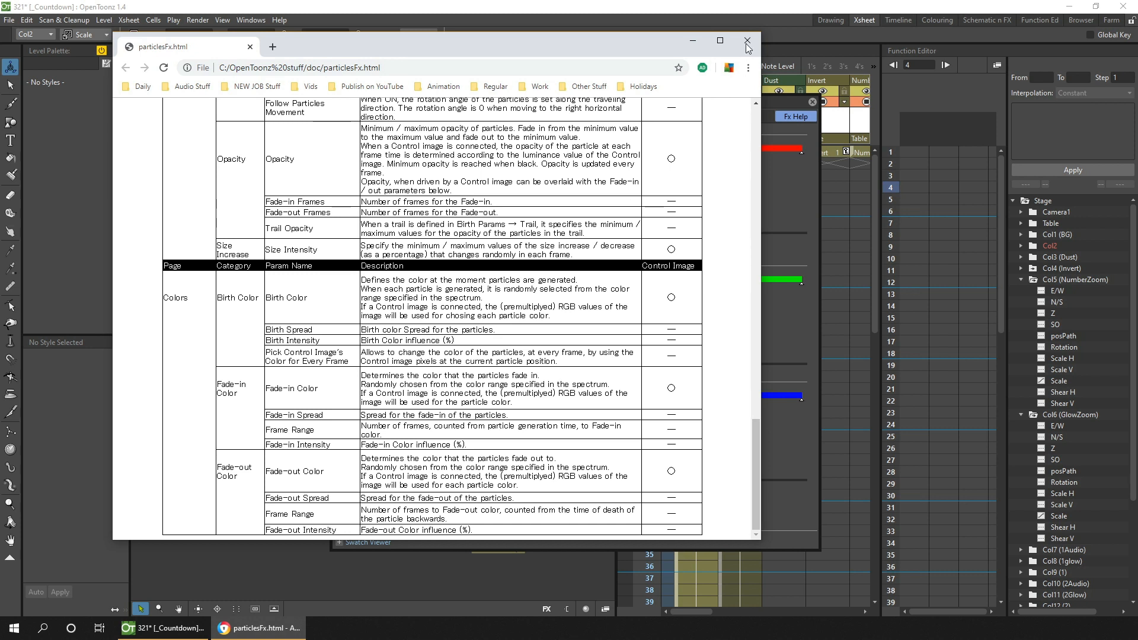
- Close the particle help page and show the pink '1' drawing at frame 43
{"action": "left_click", "coordinate": [747, 40]}
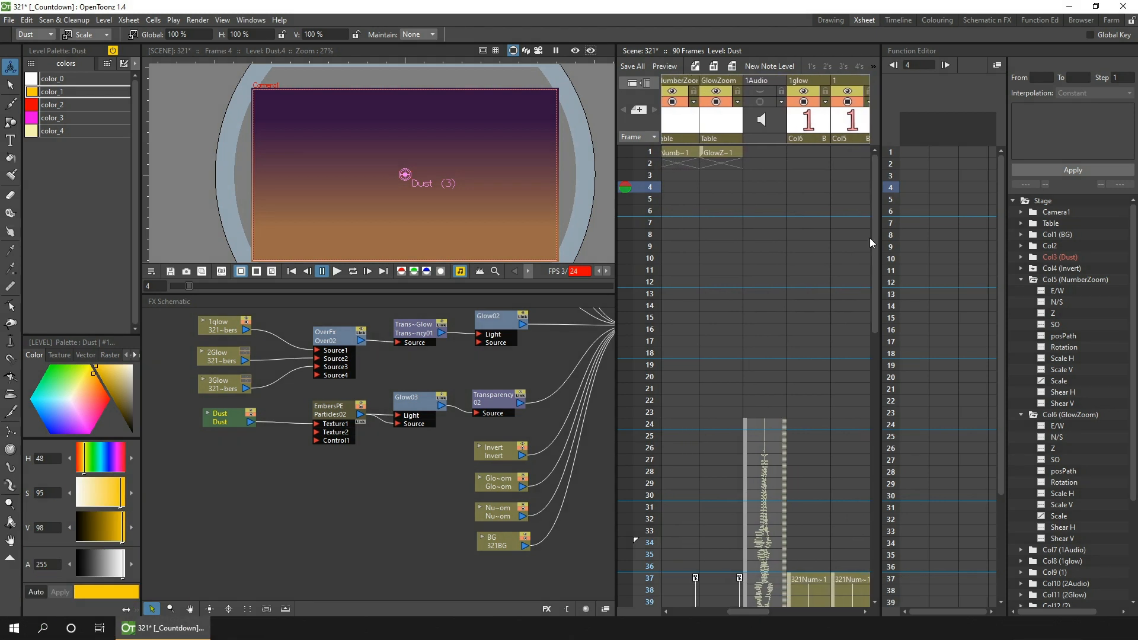
{"action": "left_click", "coordinate": [846, 336]}
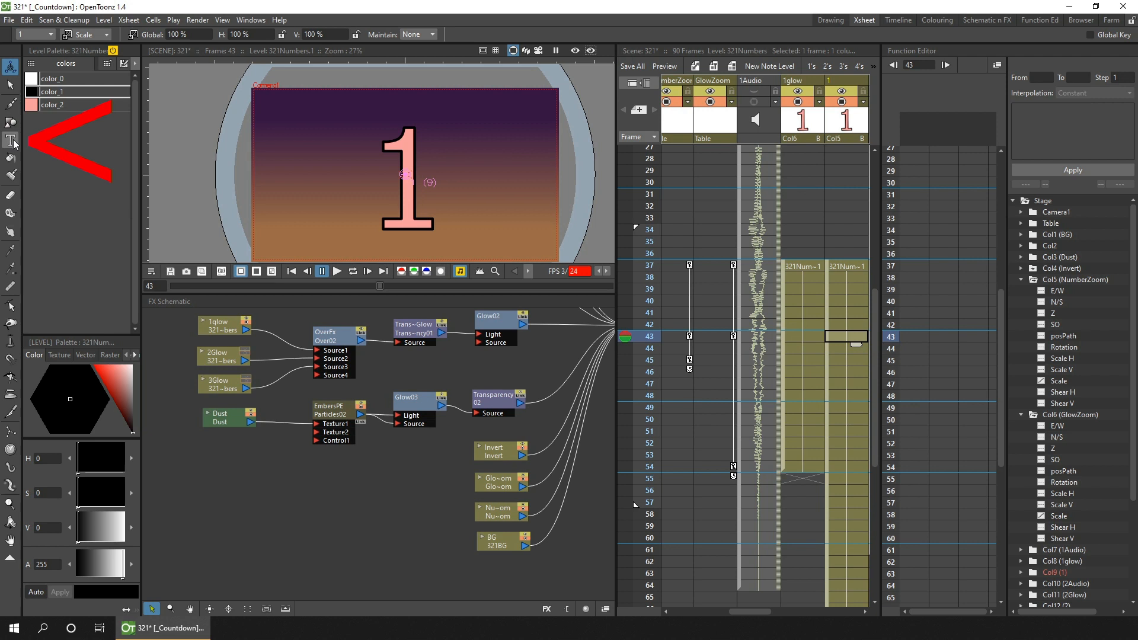
{"action": "mouse_move", "coordinate": [12, 140]}
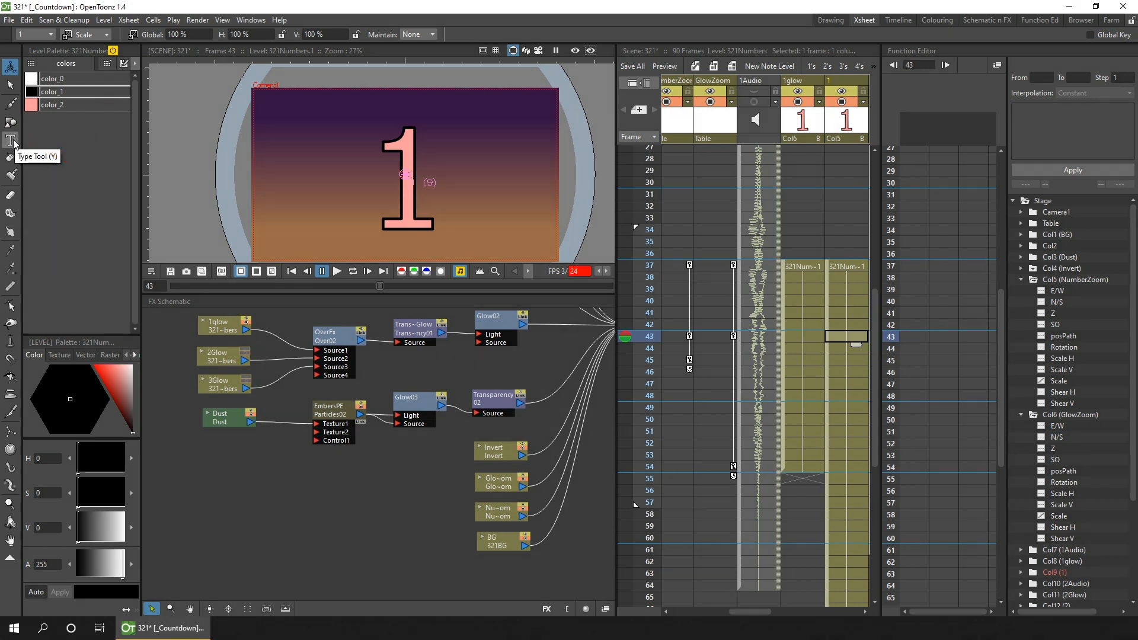
{"action": "mouse_move", "coordinate": [459, 169]}
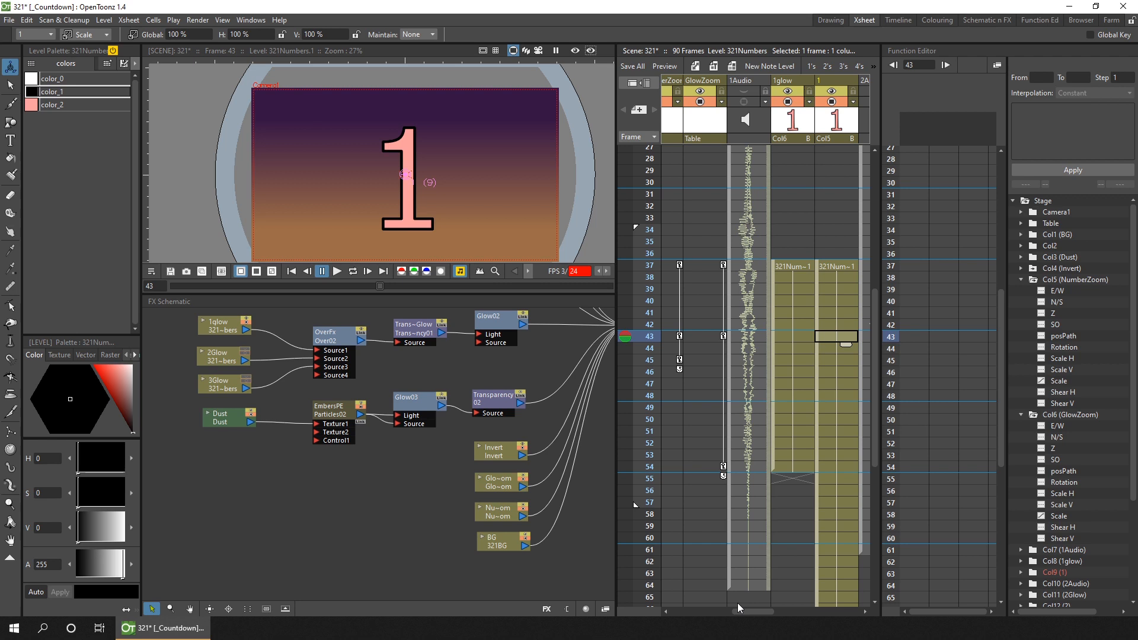
{"action": "mouse_move", "coordinate": [648, 271]}
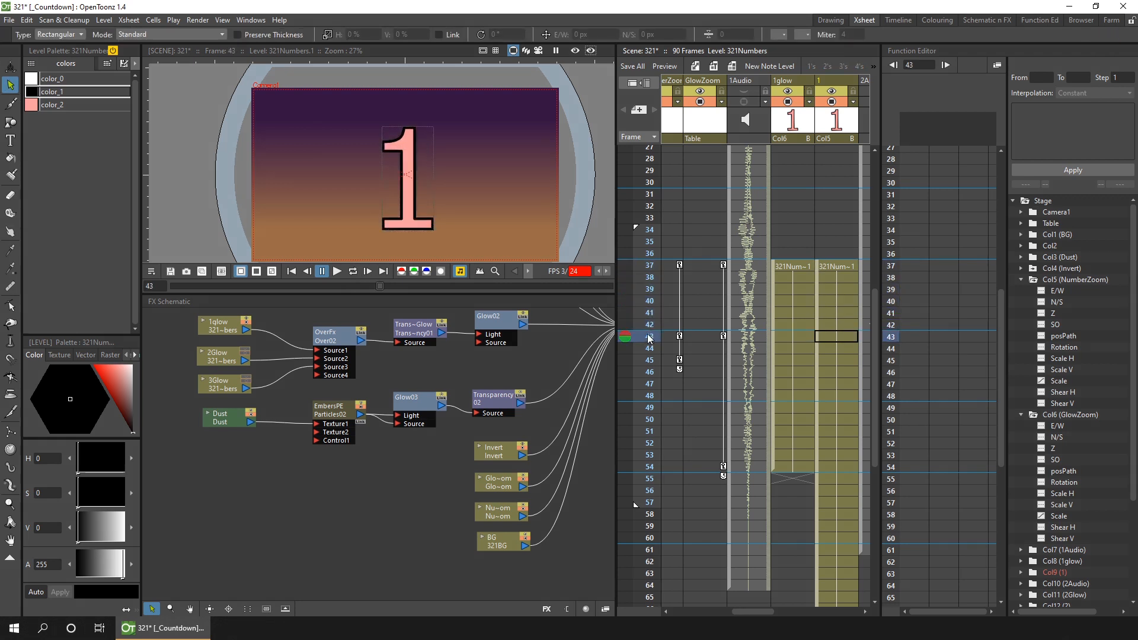
{"action": "mouse_move", "coordinate": [648, 337]}
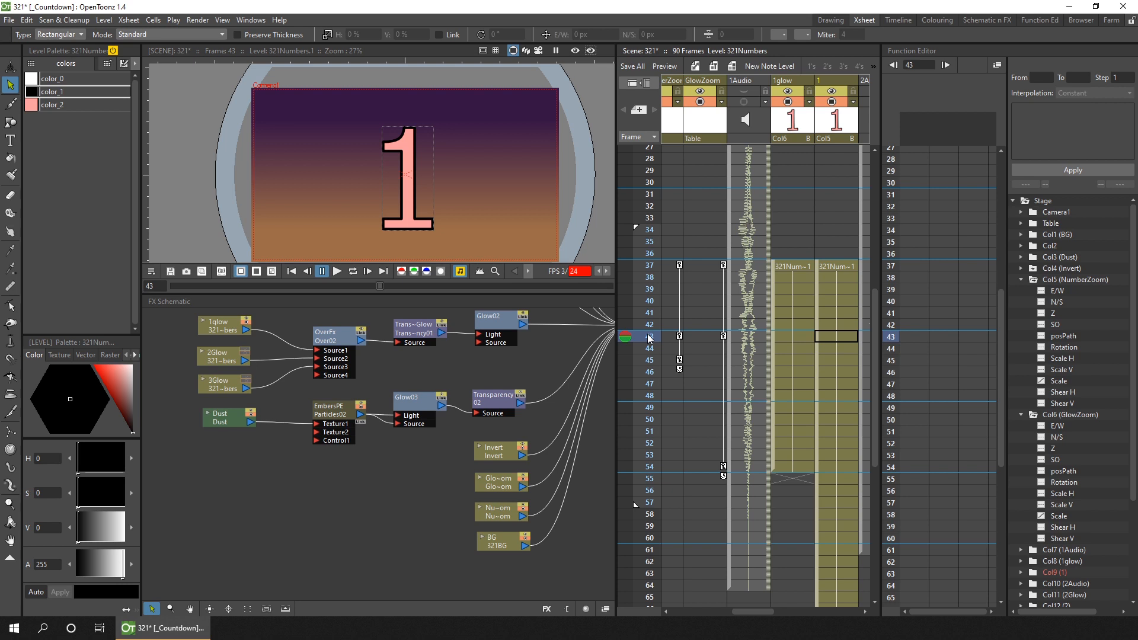
{"action": "left_click", "coordinate": [697, 265]}
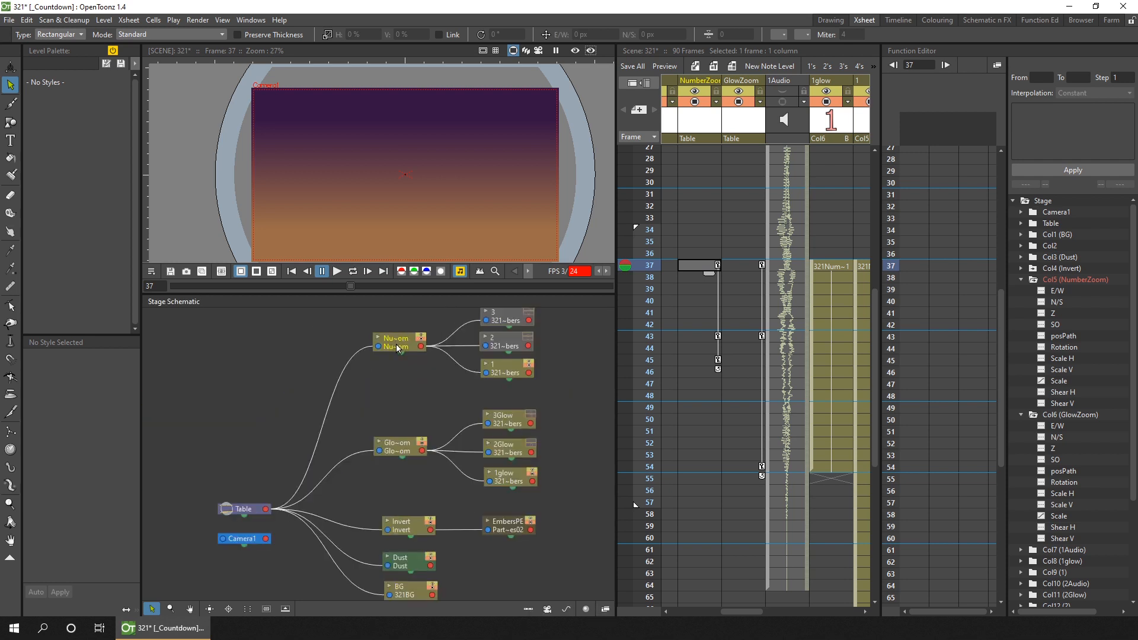
- Select the NumberZoom pegbar node to list its scale keys
{"action": "left_click", "coordinate": [398, 342]}
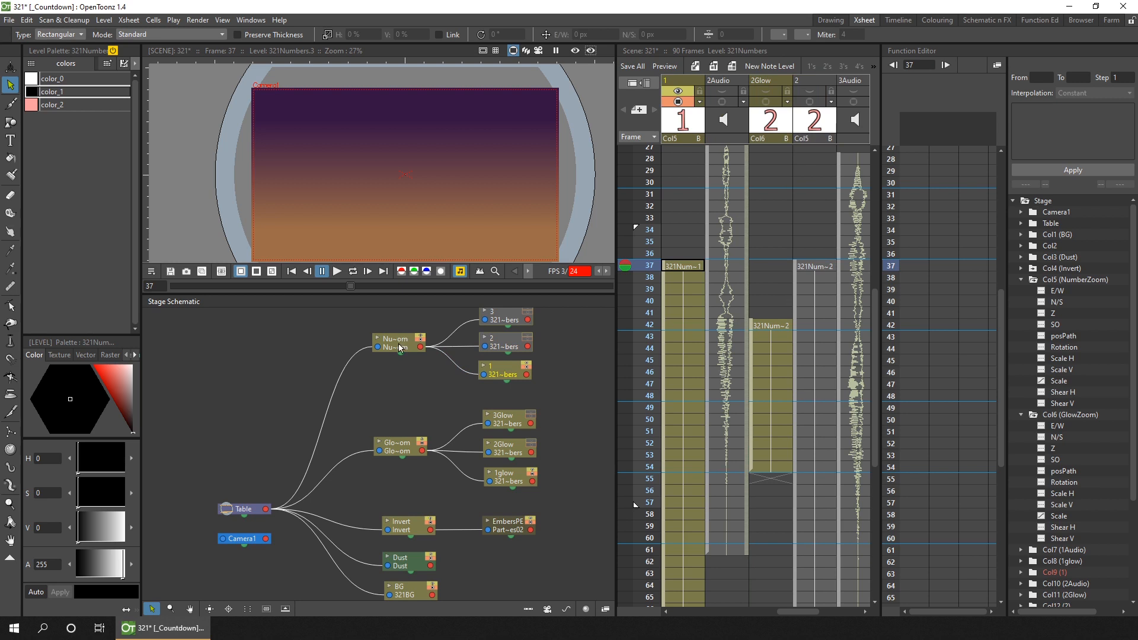
{"action": "left_click", "coordinate": [398, 342]}
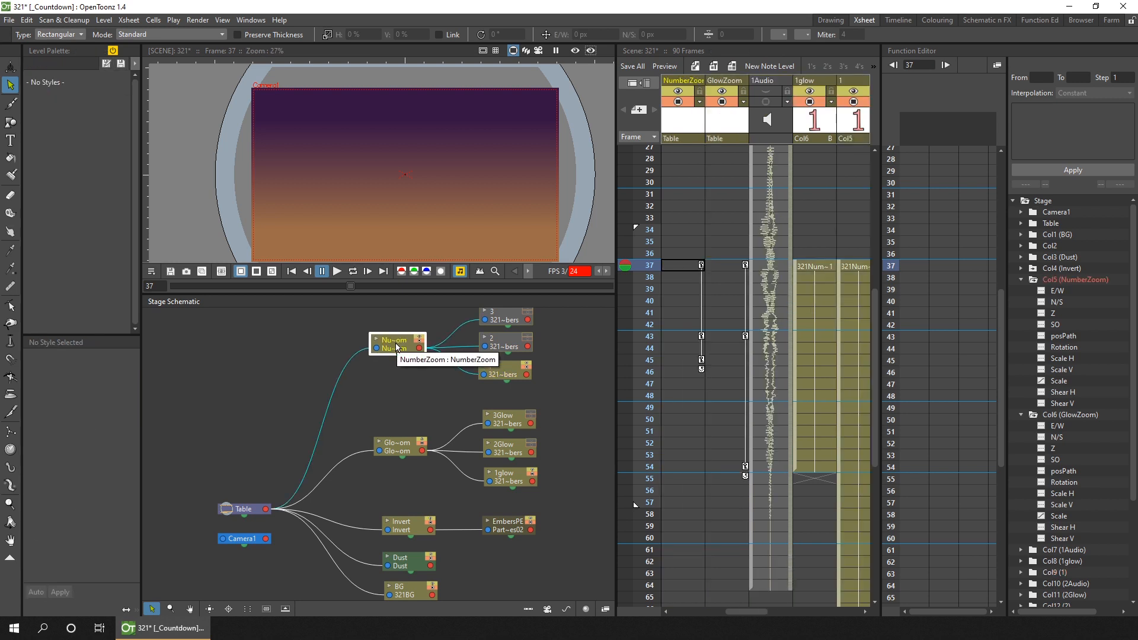
{"action": "left_click", "coordinate": [681, 265]}
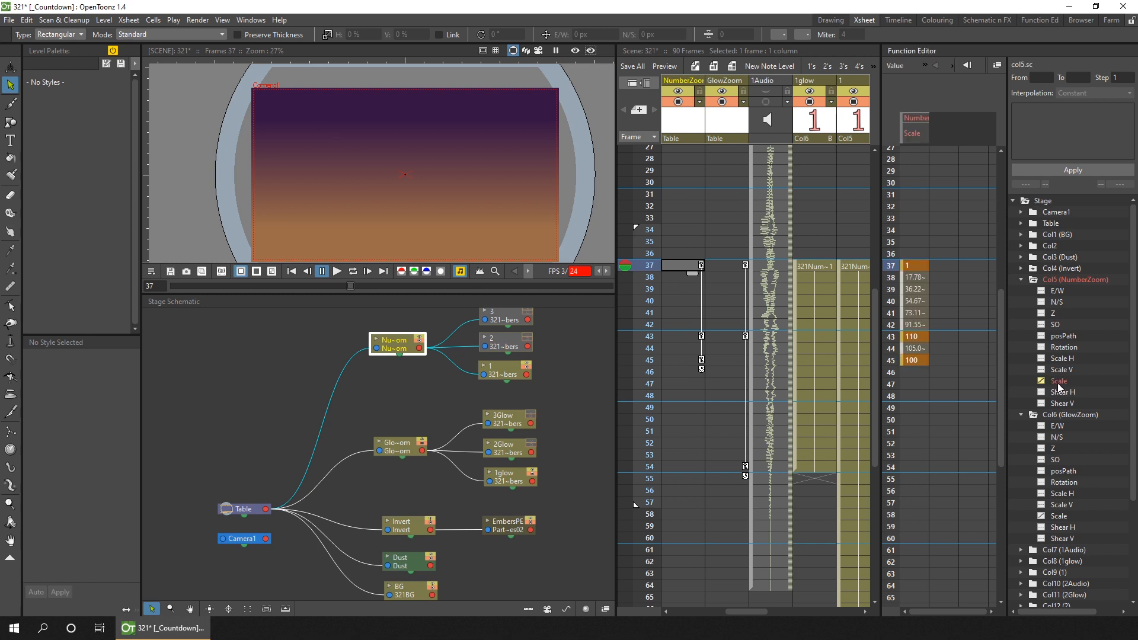
{"action": "mouse_move", "coordinate": [899, 290]}
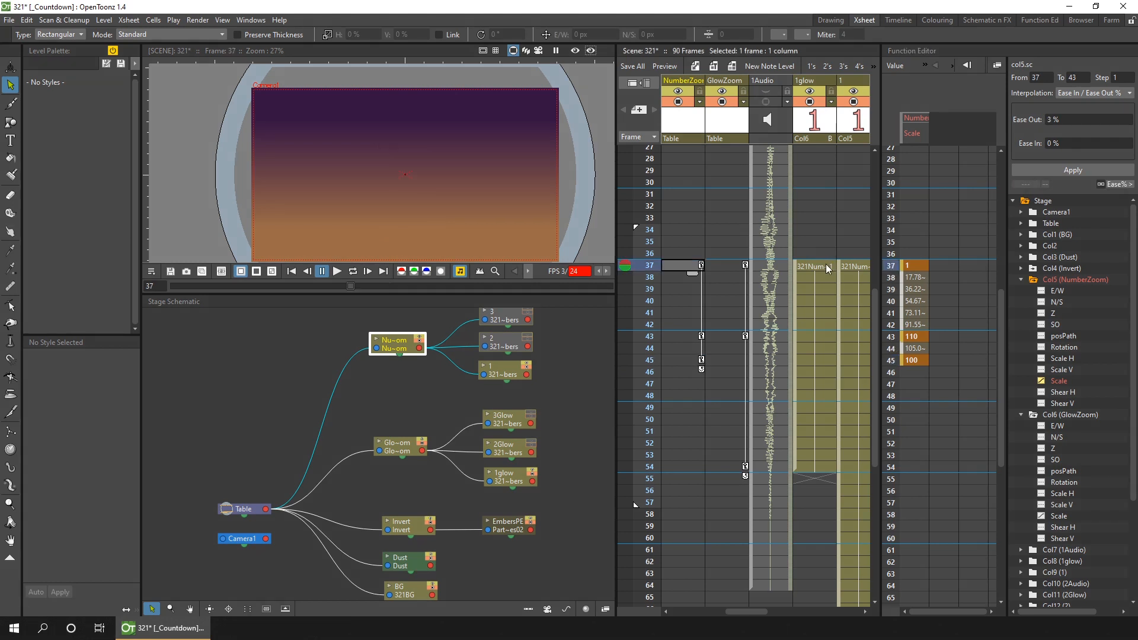
- Show the pink '1' number drawing in the viewer again
{"action": "left_click", "coordinate": [801, 266]}
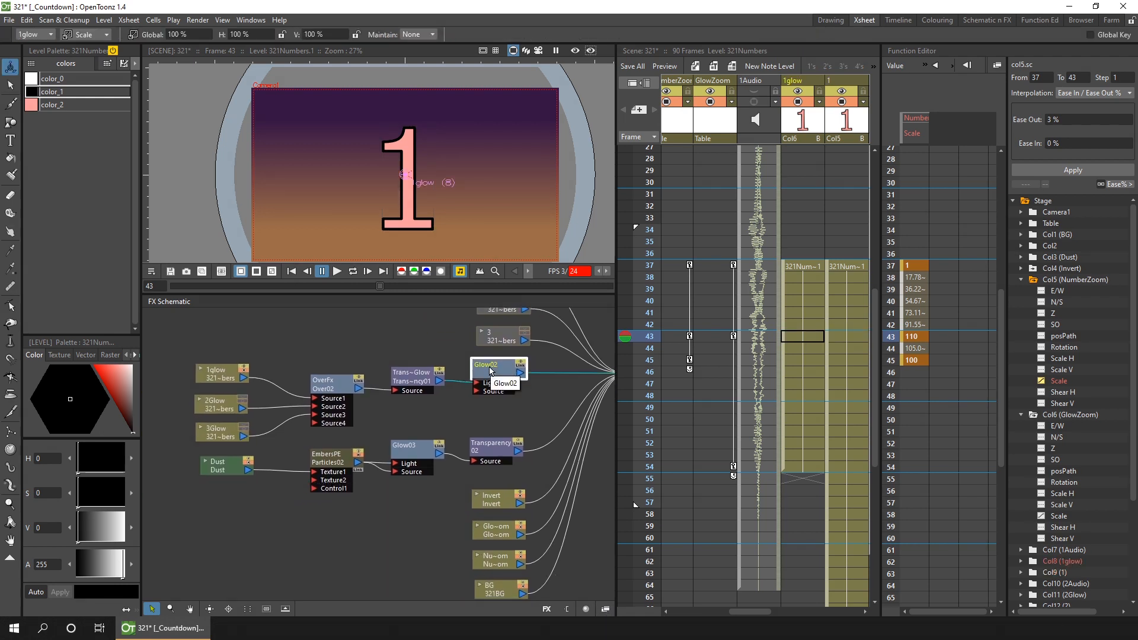
{"action": "left_click", "coordinate": [411, 373]}
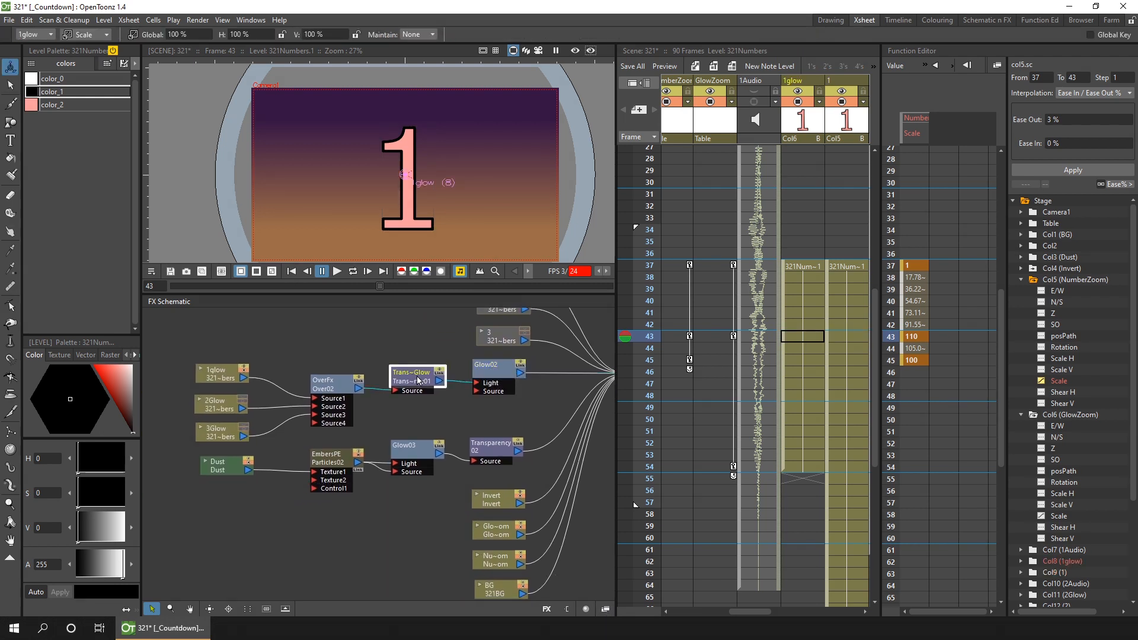
{"action": "mouse_move", "coordinate": [417, 378]}
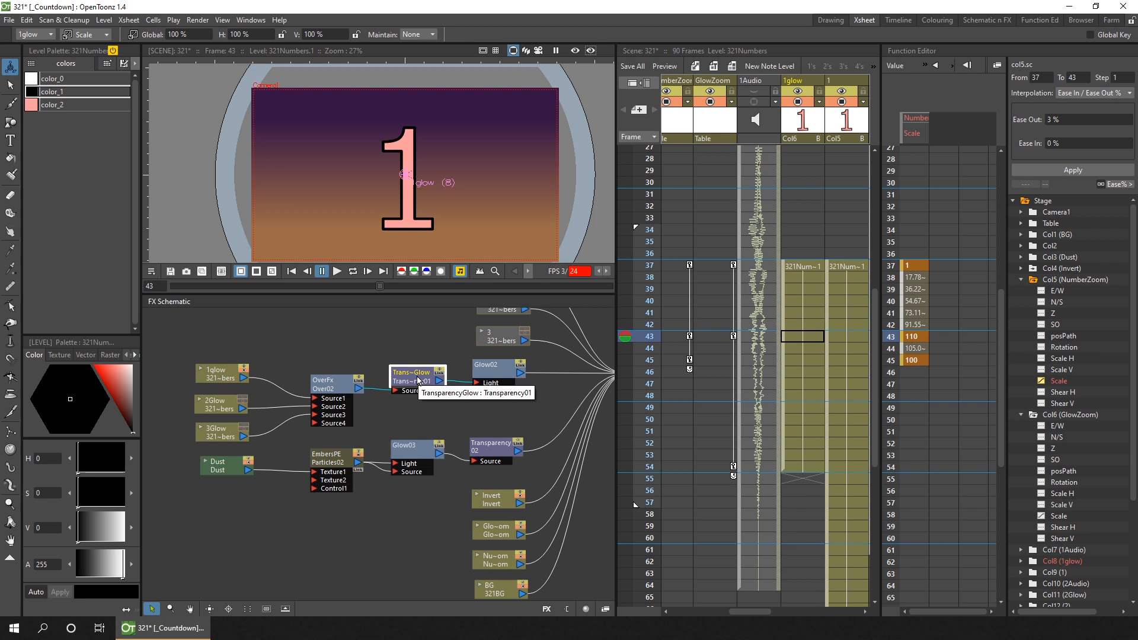
{"action": "mouse_move", "coordinate": [357, 354]}
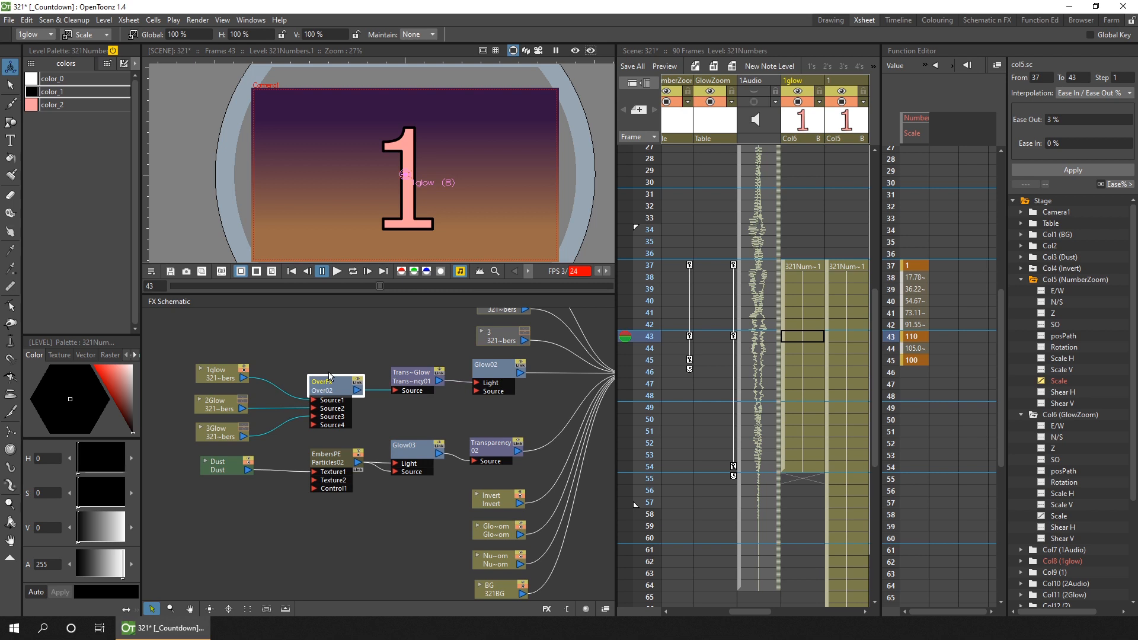
{"action": "mouse_move", "coordinate": [420, 379]}
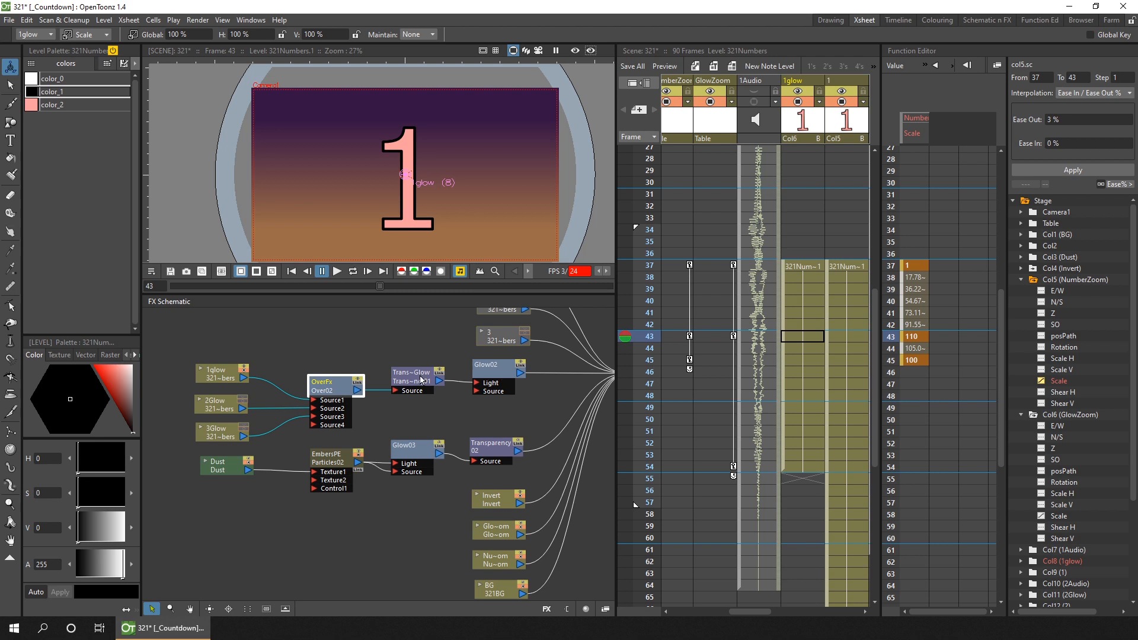
{"action": "mouse_move", "coordinate": [412, 379]}
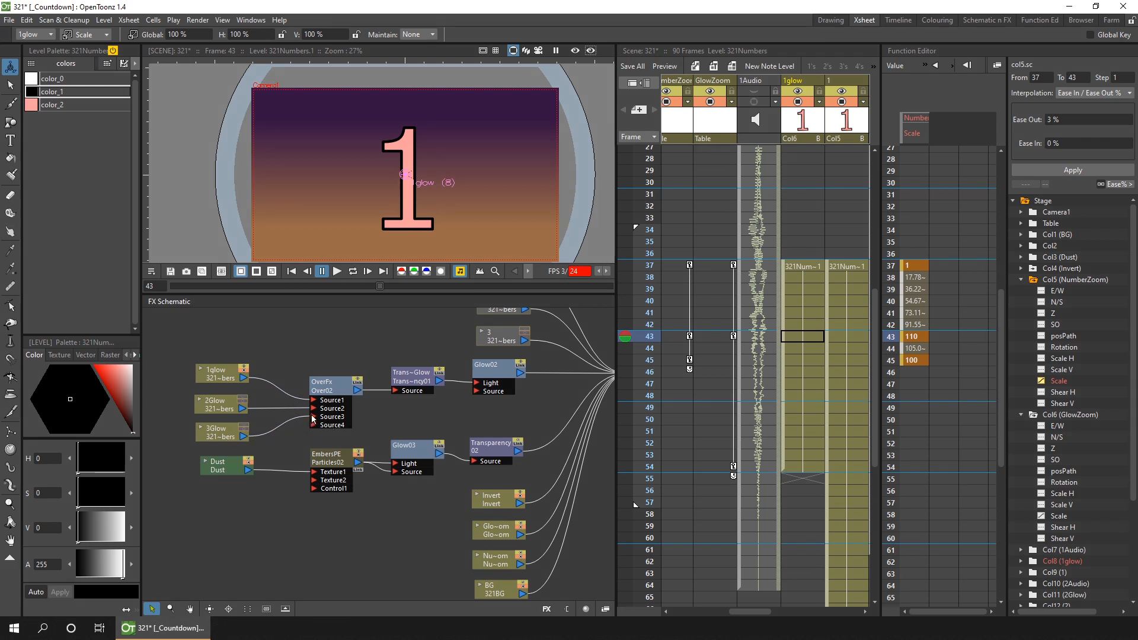
{"action": "mouse_move", "coordinate": [337, 429]}
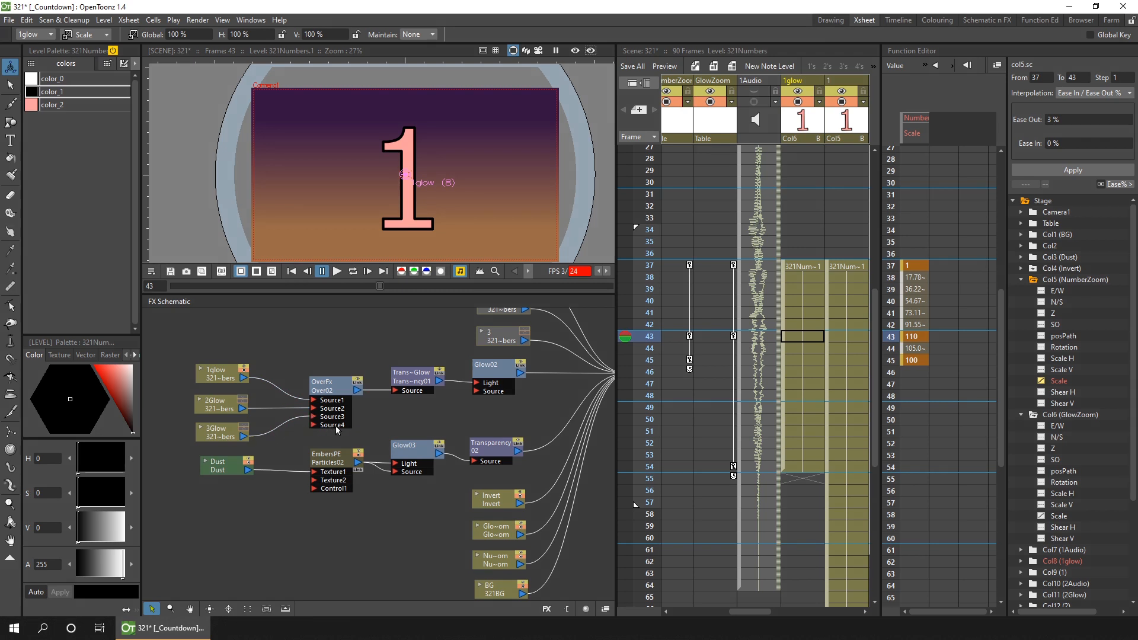
{"action": "mouse_move", "coordinate": [363, 428]}
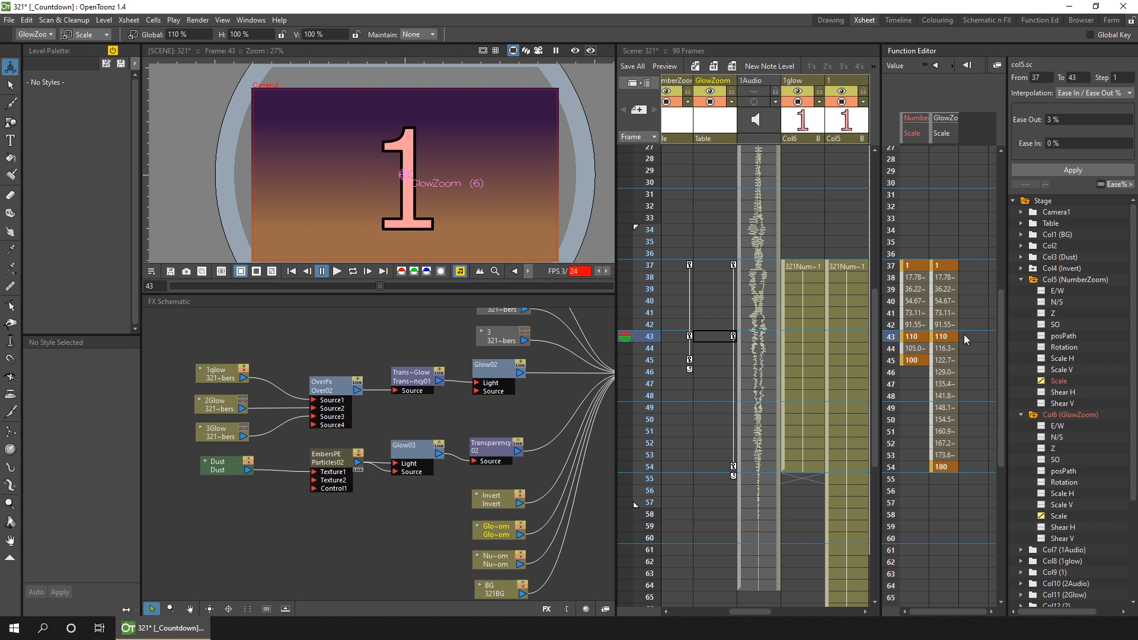
{"action": "mouse_move", "coordinate": [893, 349]}
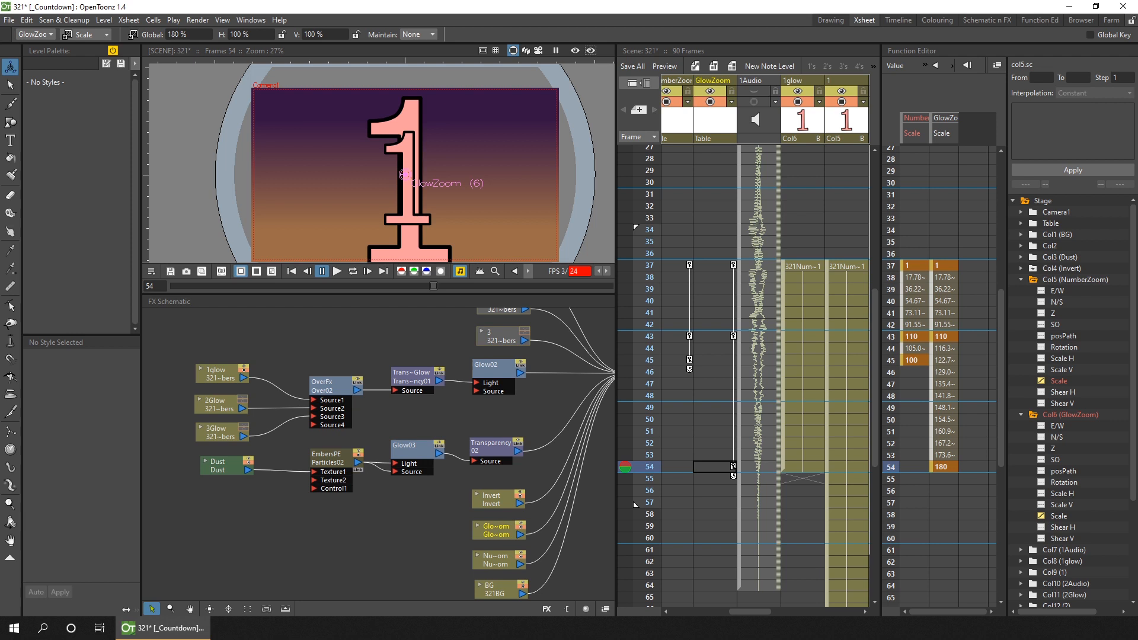
{"action": "mouse_move", "coordinate": [773, 274]}
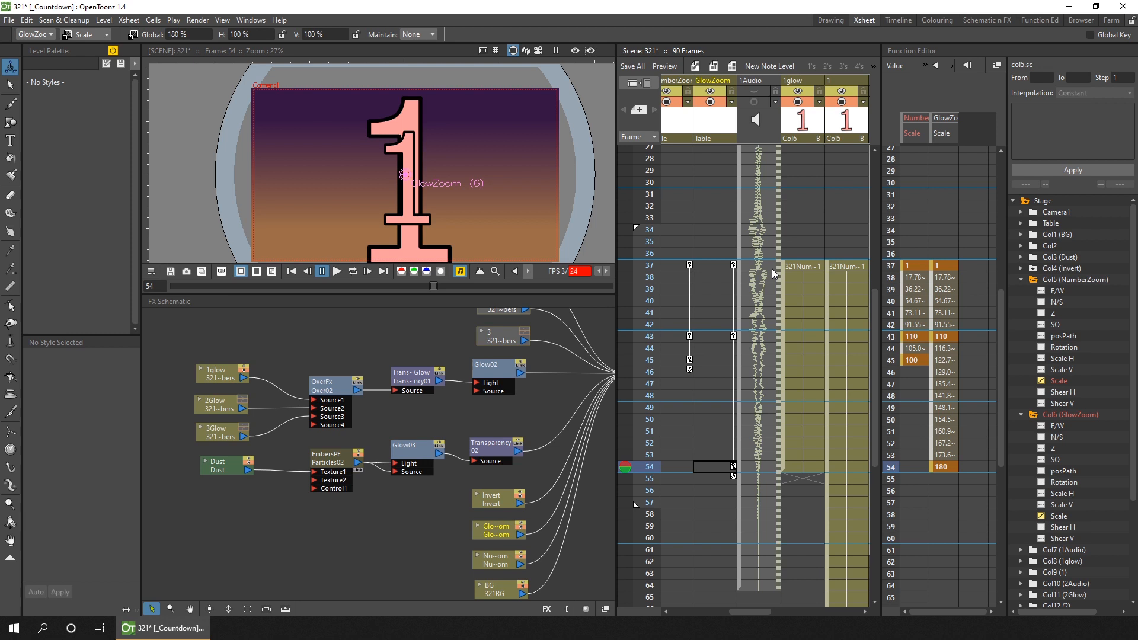
{"action": "mouse_move", "coordinate": [740, 160]}
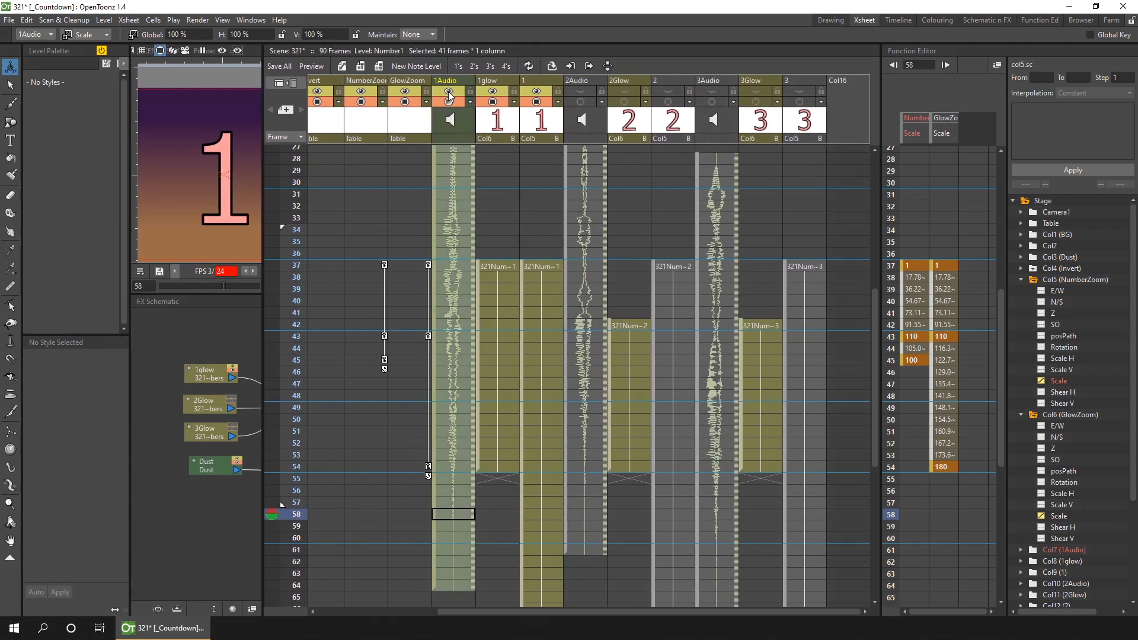
{"action": "mouse_move", "coordinate": [449, 91]}
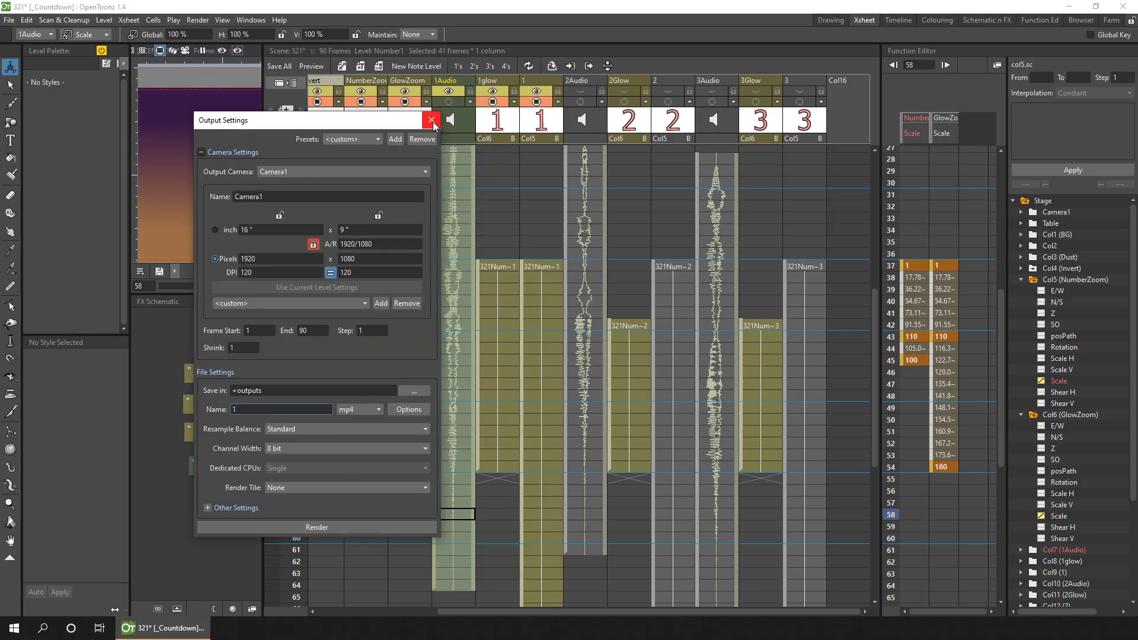
- Close the Output Settings dialog after rendering MP4 '1'
{"action": "left_click", "coordinate": [431, 120]}
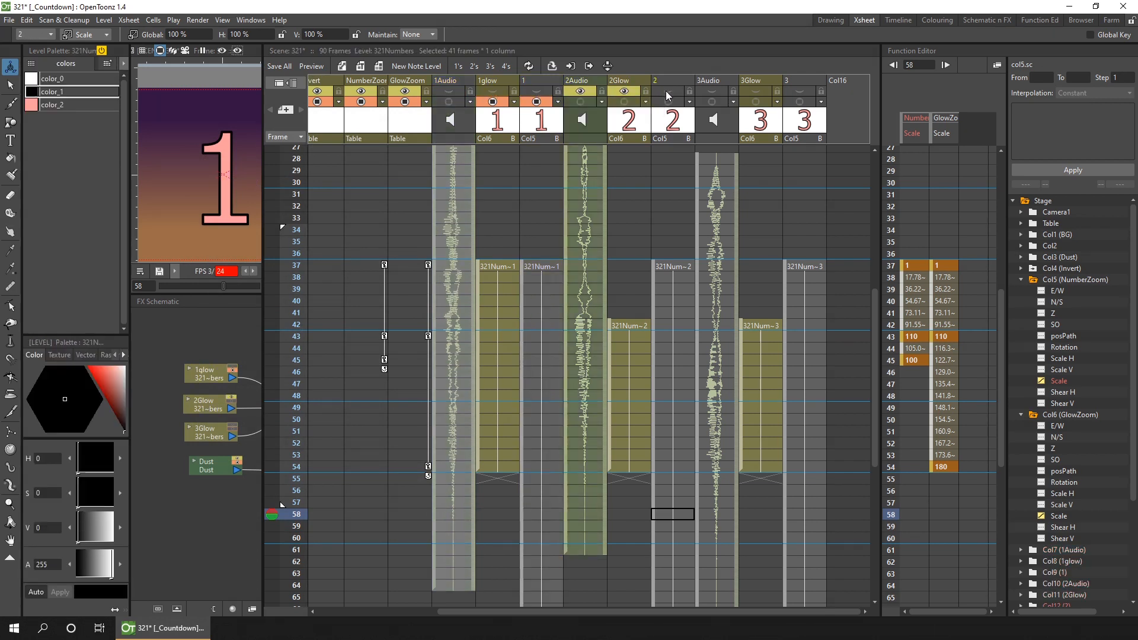
- Render the number 2 clip as MP4 '2' from Output Settings
{"action": "left_click", "coordinate": [197, 19]}
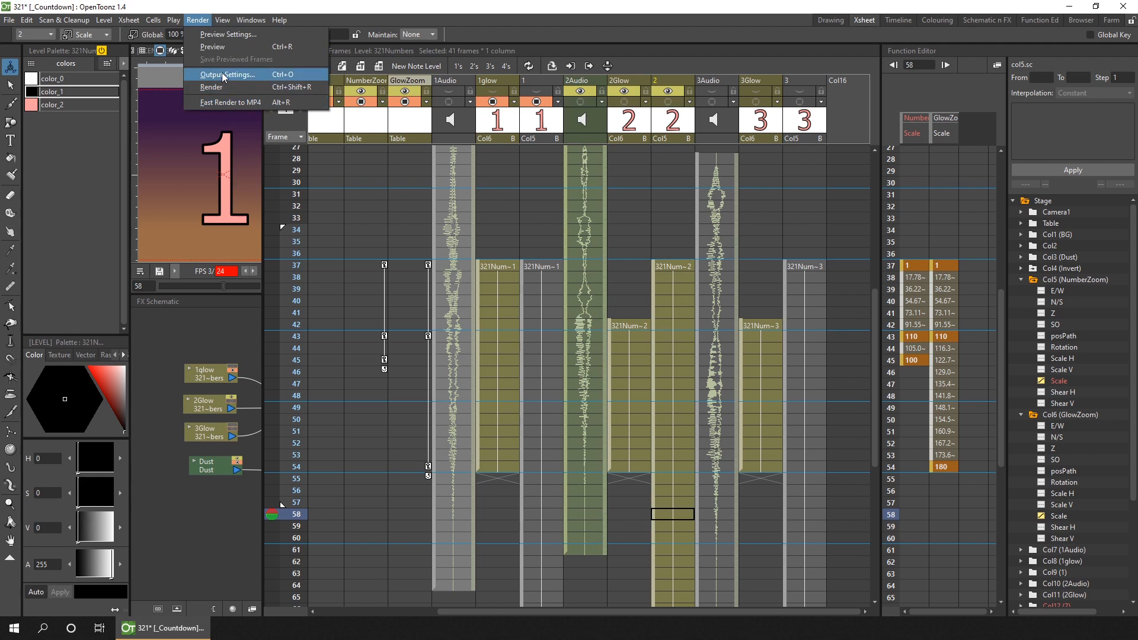
{"action": "left_click", "coordinate": [227, 74]}
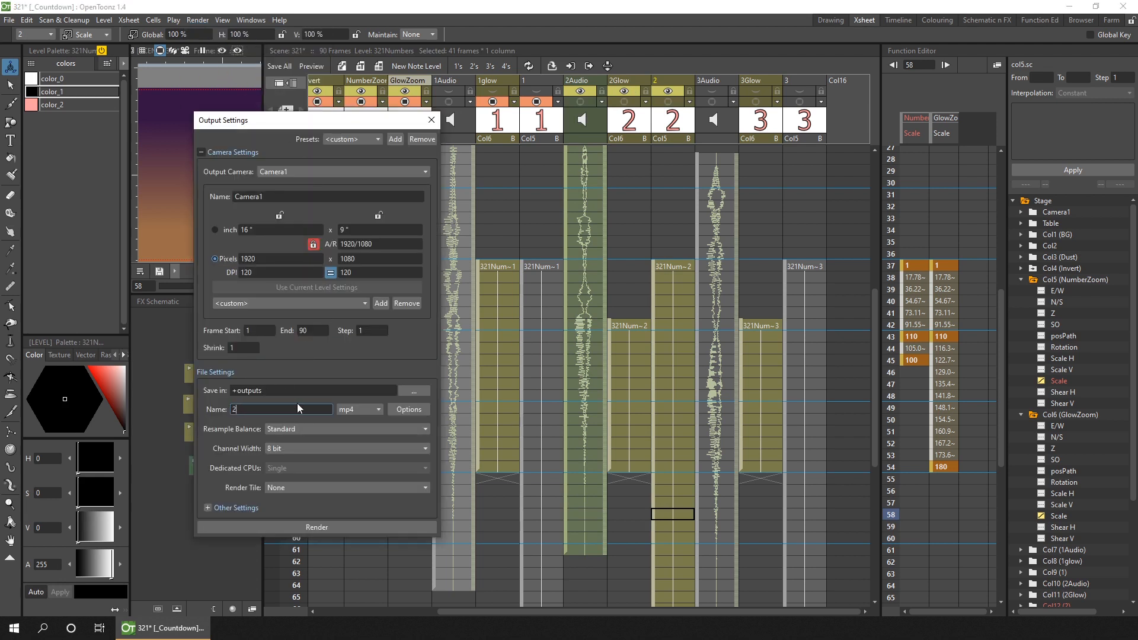
{"action": "left_click", "coordinate": [431, 120]}
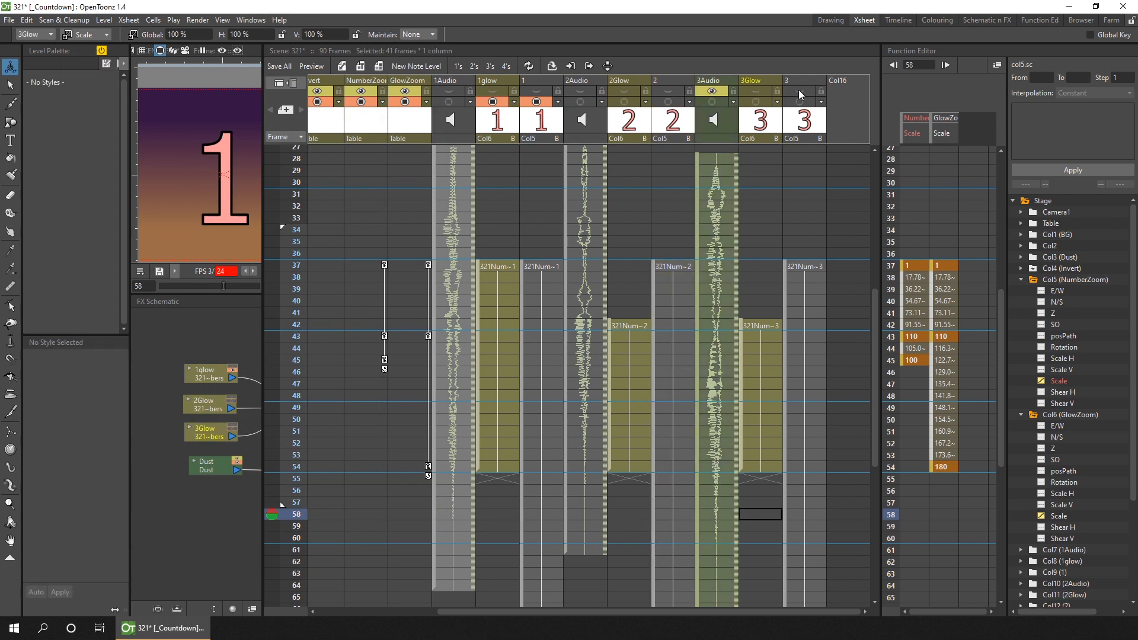
- Name the output '3' in Output Settings and render the number 3 clip to MP4
{"action": "left_click", "coordinate": [198, 20]}
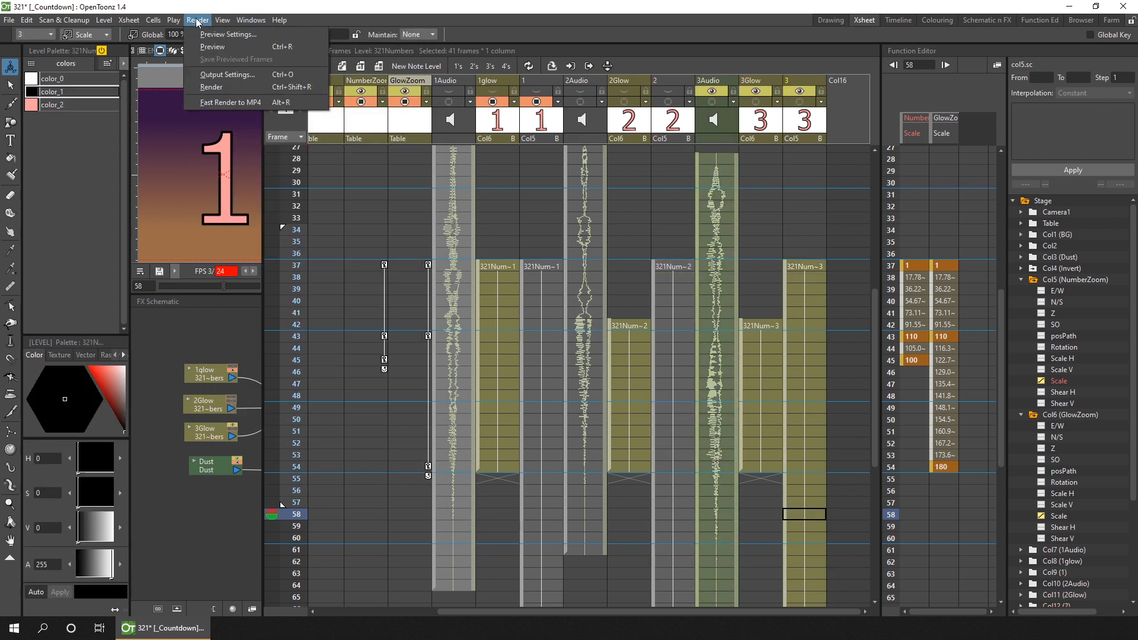
{"action": "left_click", "coordinate": [227, 75]}
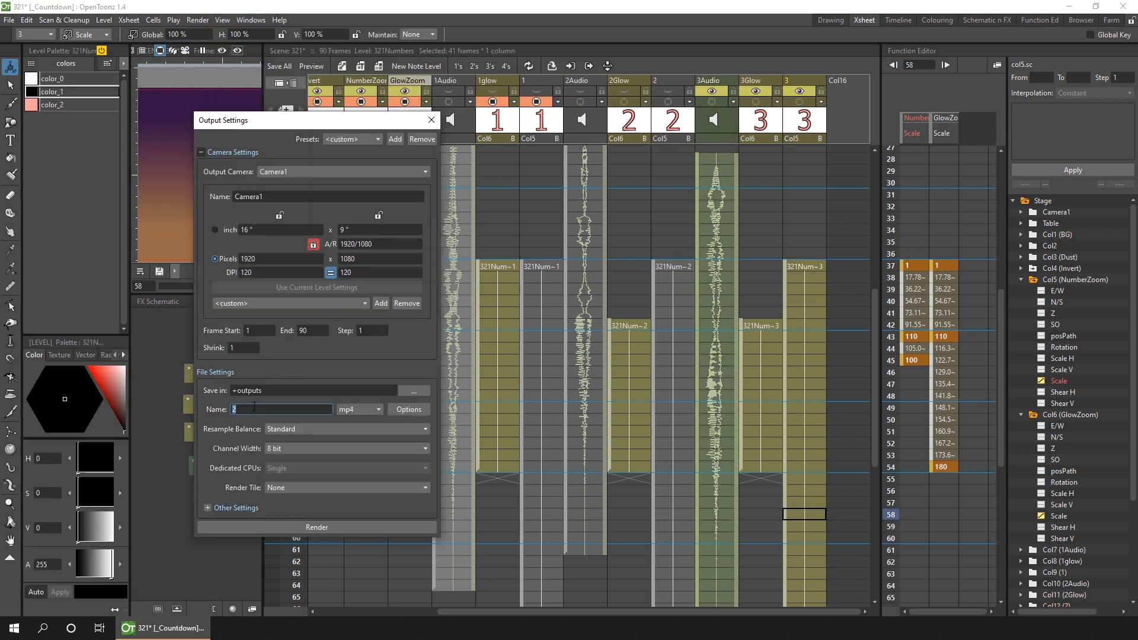
{"action": "type", "text": "3"}
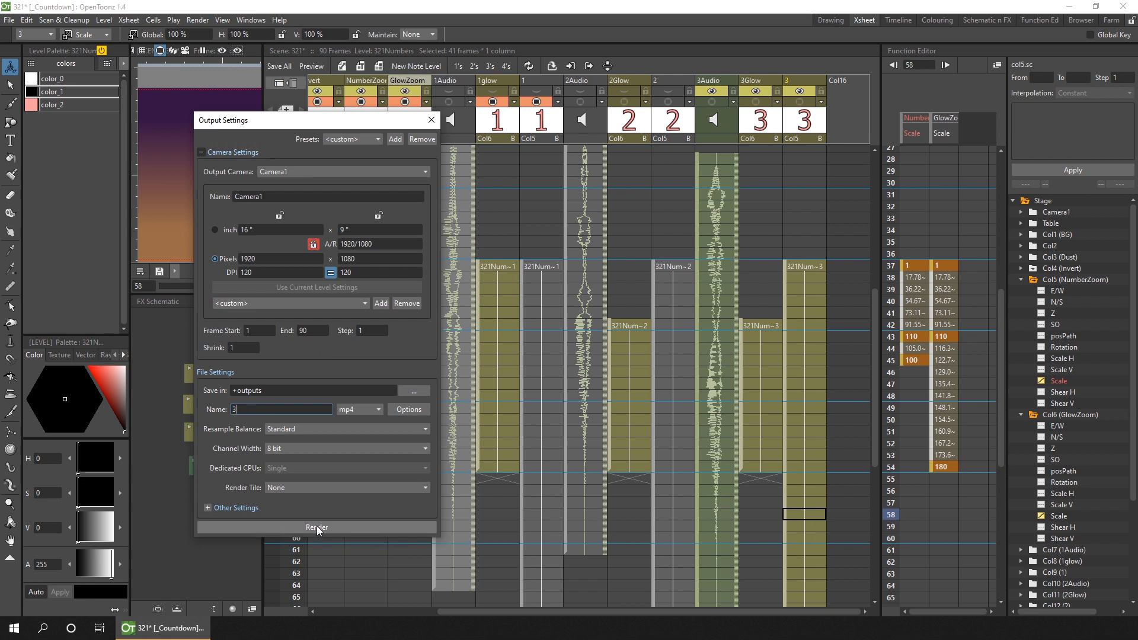
{"action": "left_click", "coordinate": [317, 527]}
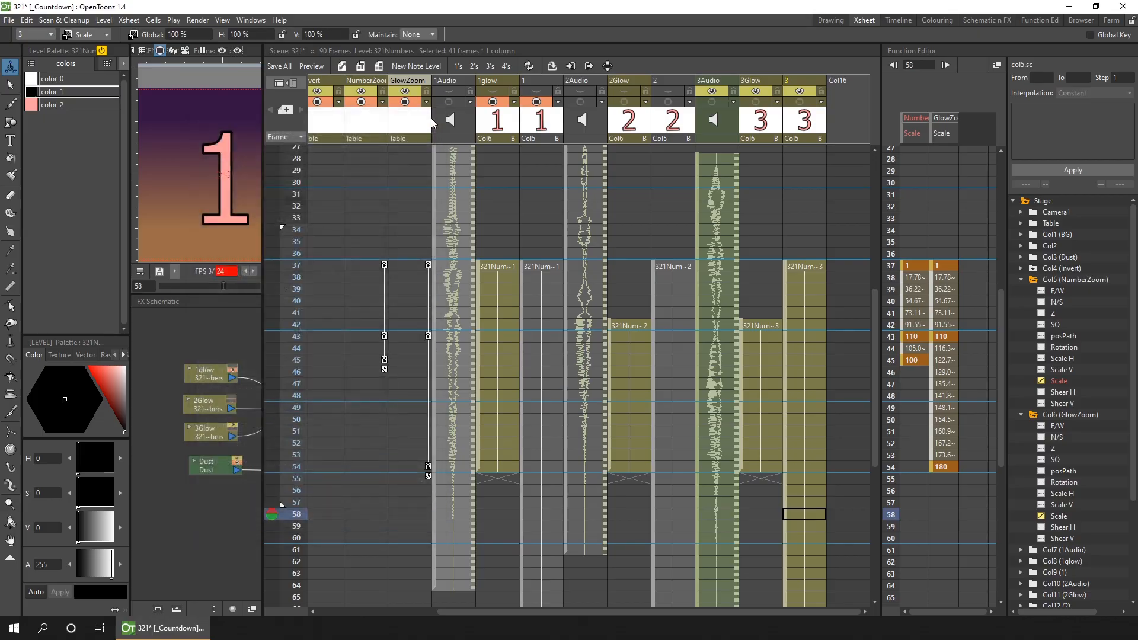
{"action": "scroll", "scroll_direction": "left", "scroll_amount": 3}
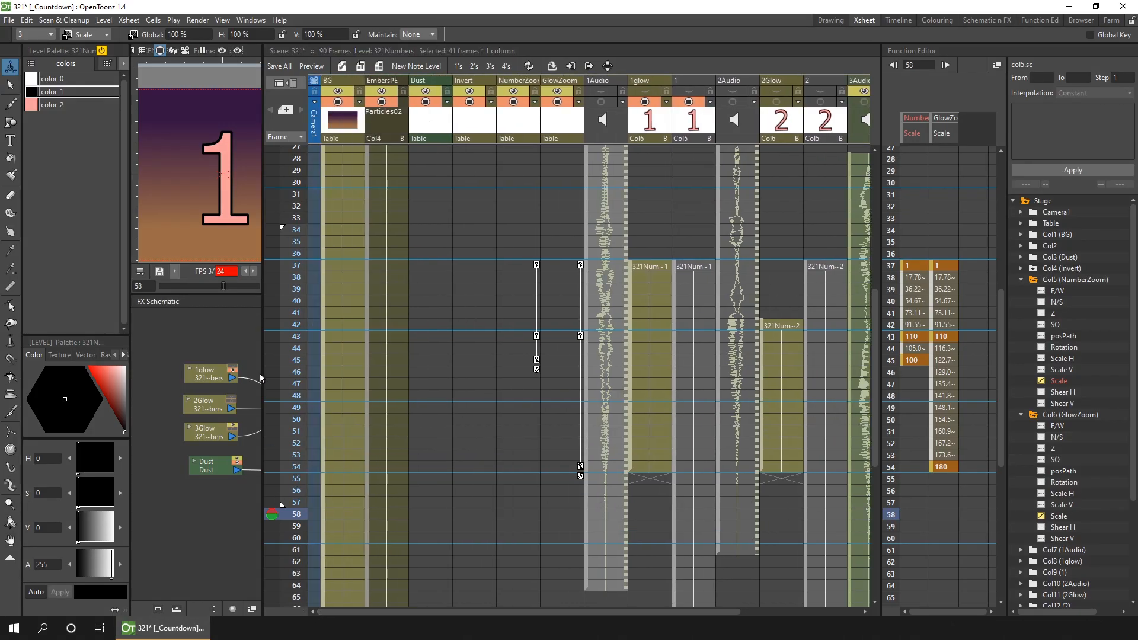